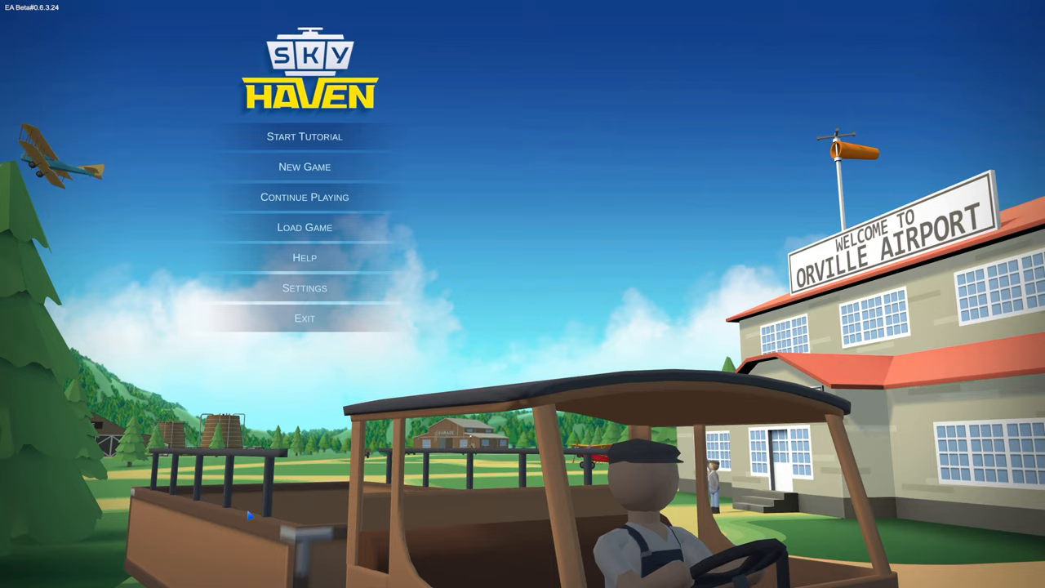
Step: Begin a new game in The Beginning 1916 era with a $40,000 start balance
{"action": "left_click", "coordinate": [305, 166]}
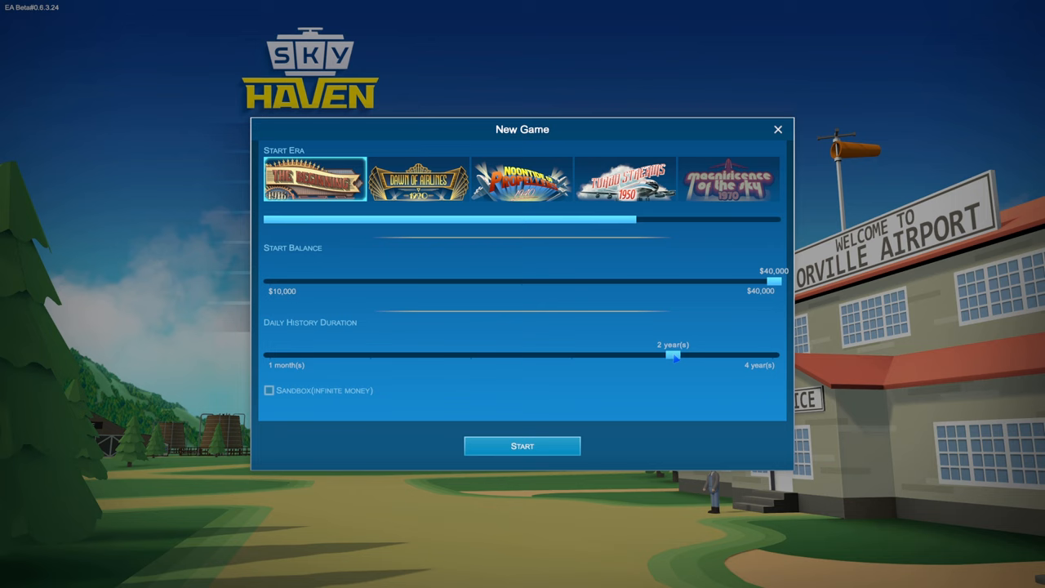
Step: Start the 1916 game with $40,000 to bring up the era introduction
{"action": "left_click", "coordinate": [522, 446]}
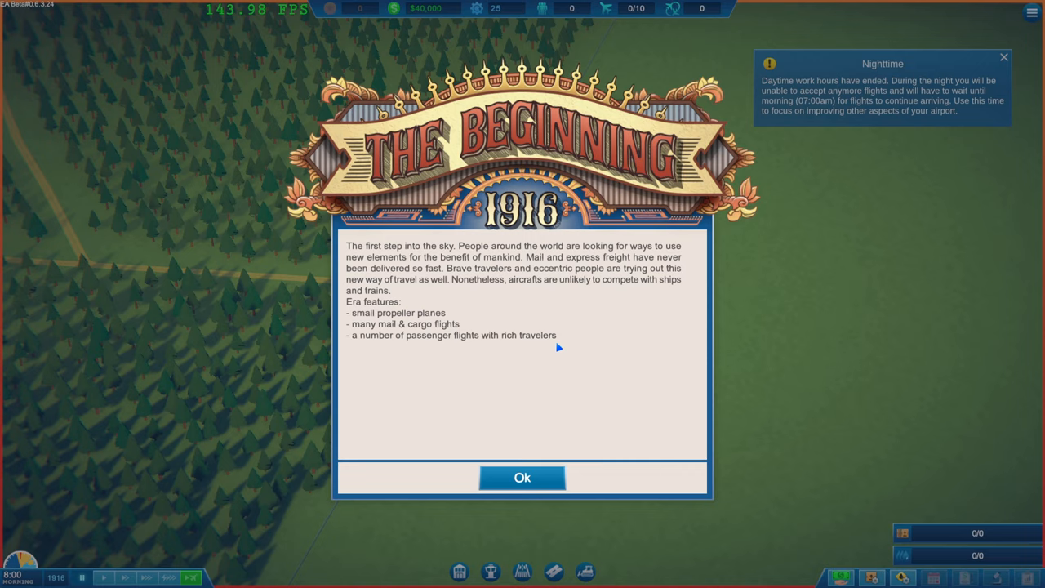
{"action": "mouse_move", "coordinate": [562, 345]}
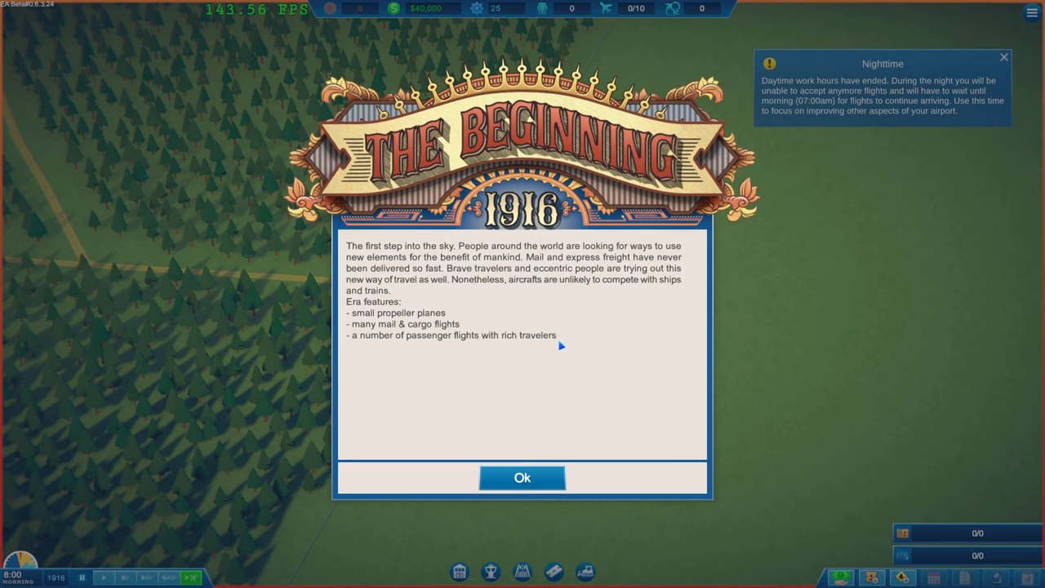
{"action": "mouse_move", "coordinate": [397, 333]}
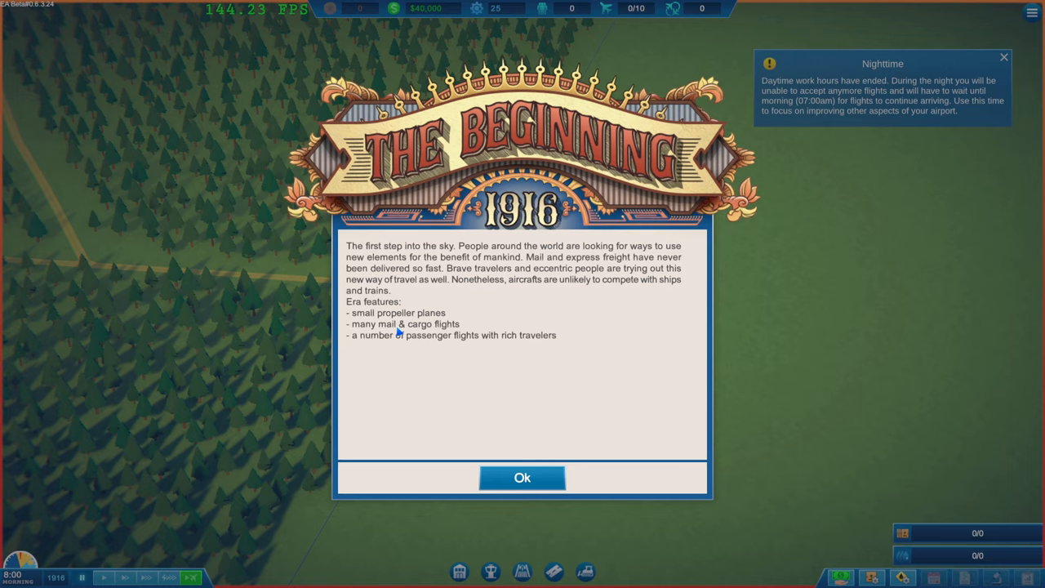
Step: Dismiss The Beginning popup and view the empty Cargo Management window
{"action": "left_click", "coordinate": [522, 478]}
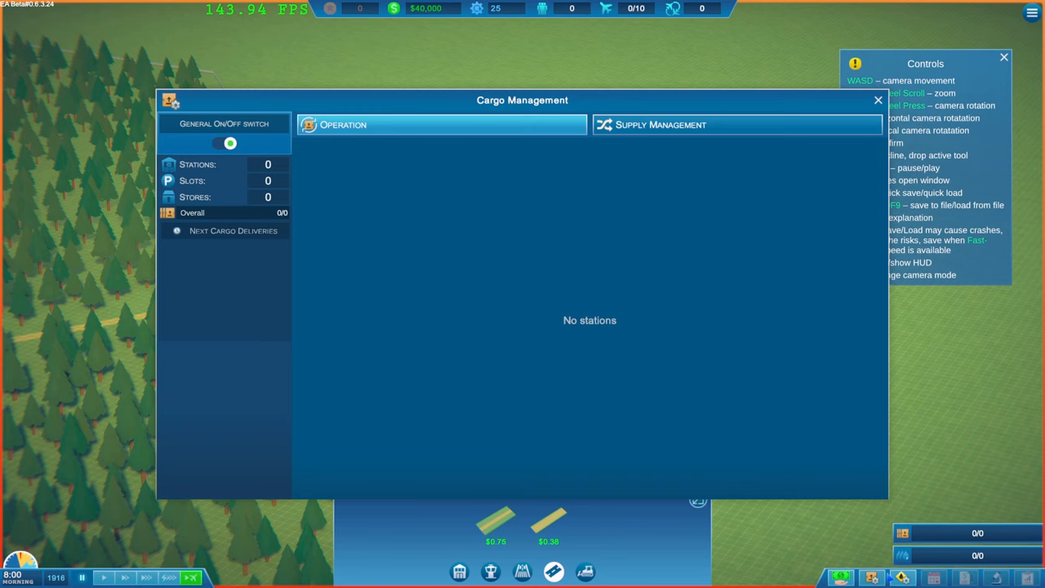
Step: Close Cargo Management and place the $1,350 grass runway on the field
{"action": "left_click", "coordinate": [878, 99]}
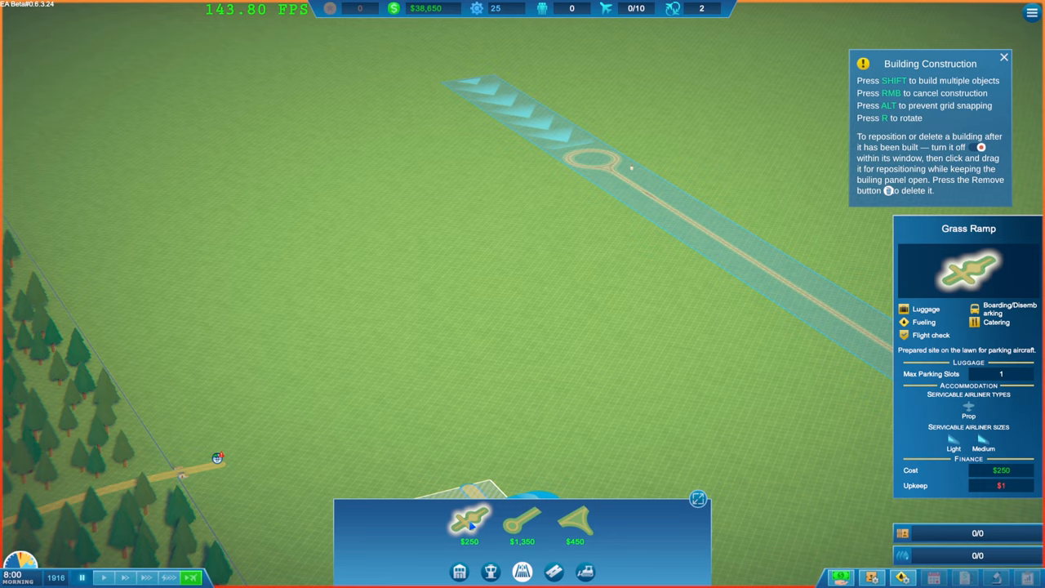
{"action": "left_click", "coordinate": [575, 522]}
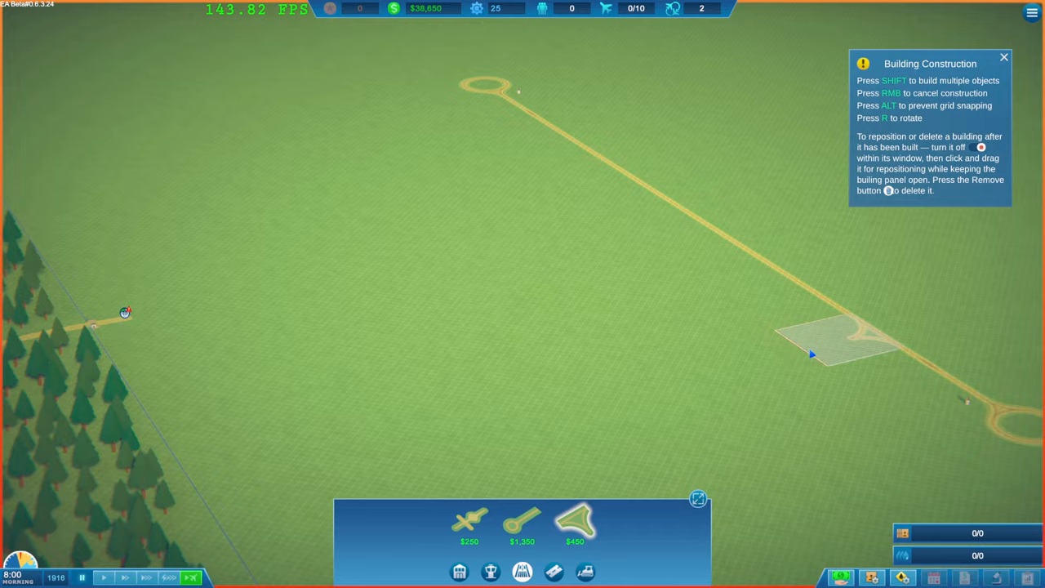
Step: Build the $450 taxiway joining the runway and a grass parking ramp beside it
{"action": "left_click", "coordinate": [833, 339]}
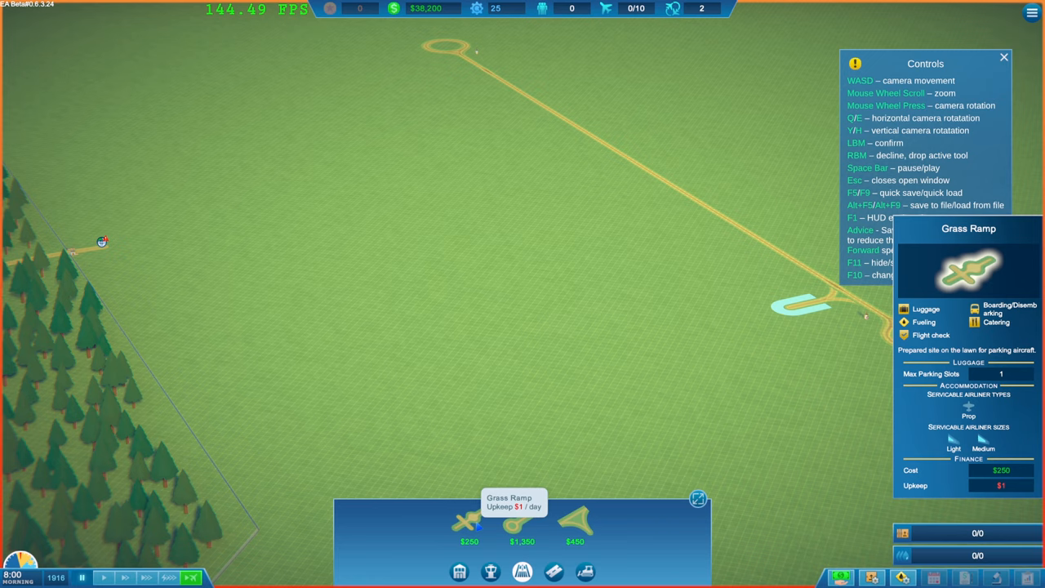
{"action": "left_click", "coordinate": [468, 523]}
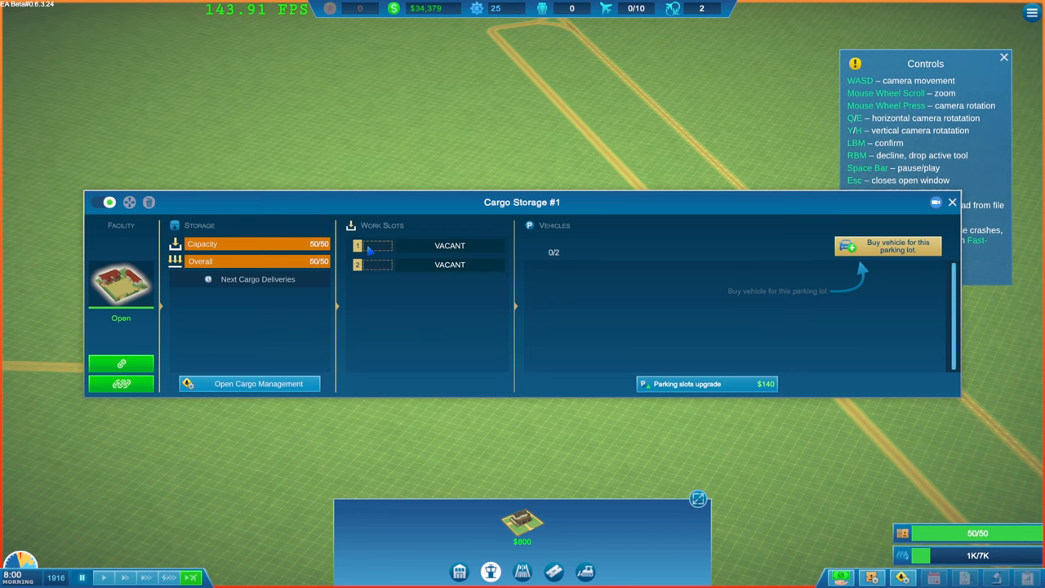
Step: Buy a Büssing ZU-500 truck for Cargo Storage #1 and check cargo management
{"action": "left_click", "coordinate": [888, 245]}
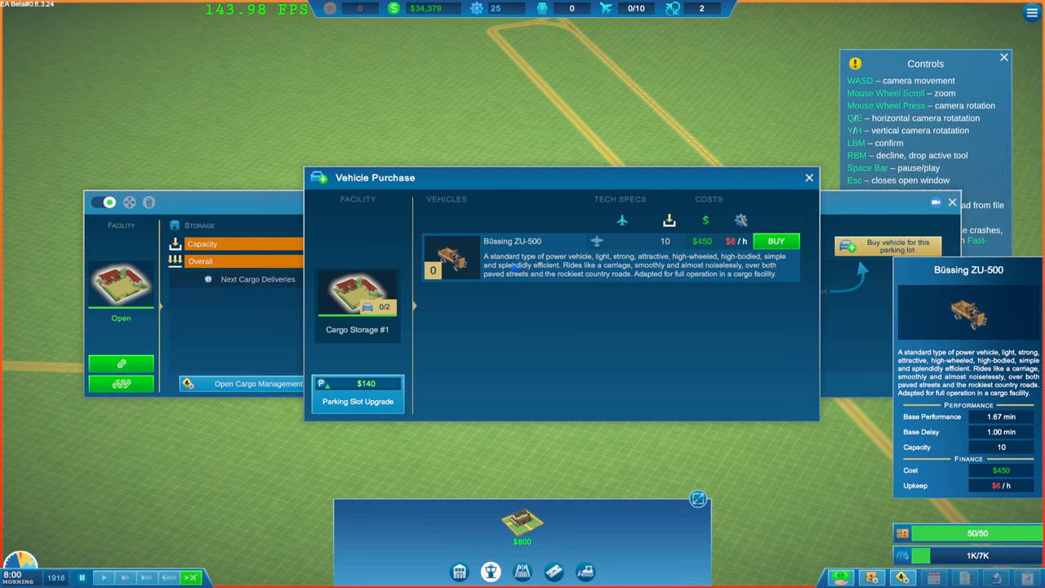
{"action": "left_click", "coordinate": [775, 240]}
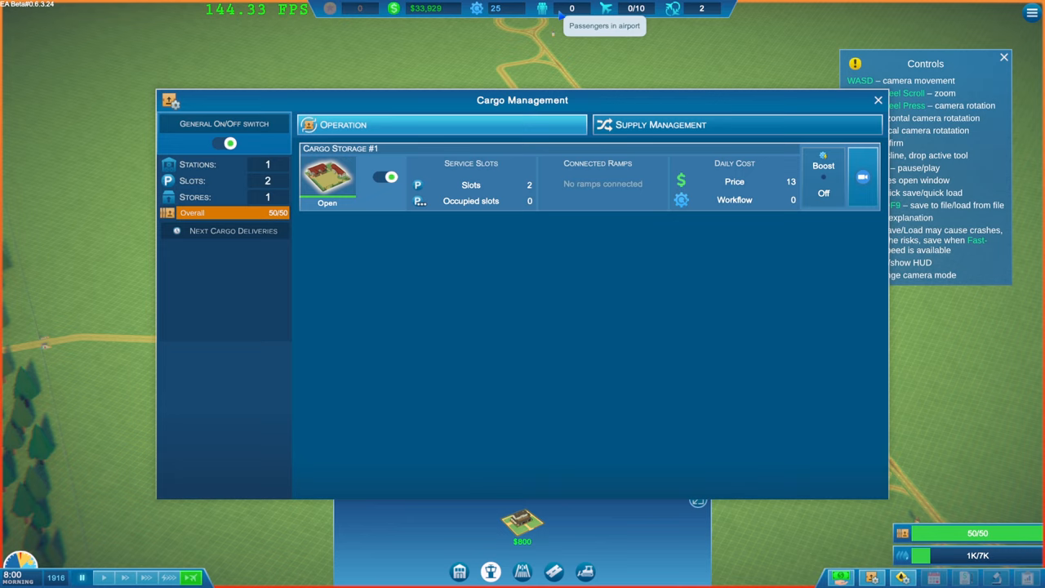
{"action": "left_click", "coordinate": [879, 99]}
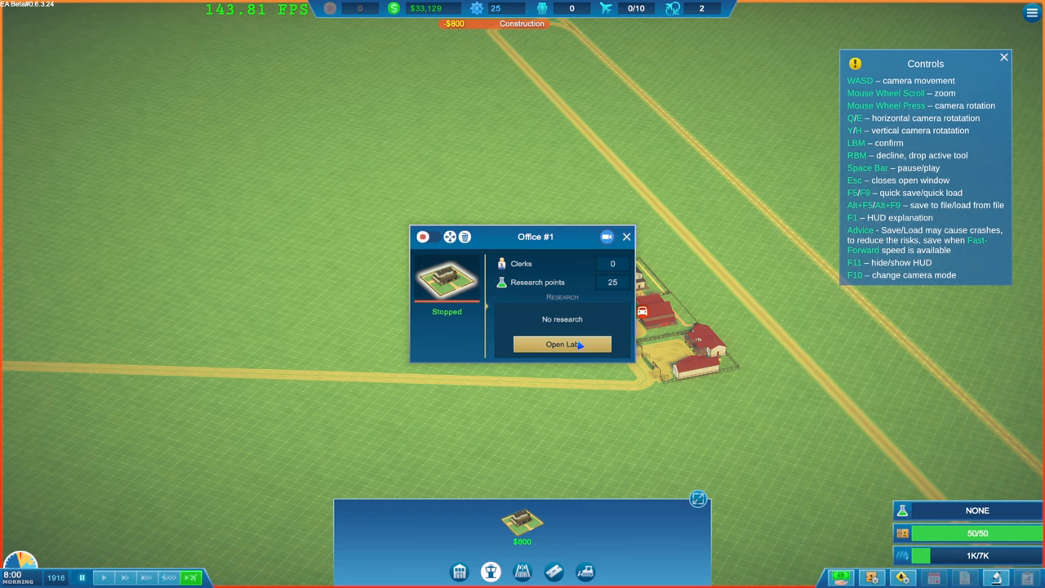
Step: Open Office #1's research lab, which has no research underway
{"action": "left_click", "coordinate": [562, 344]}
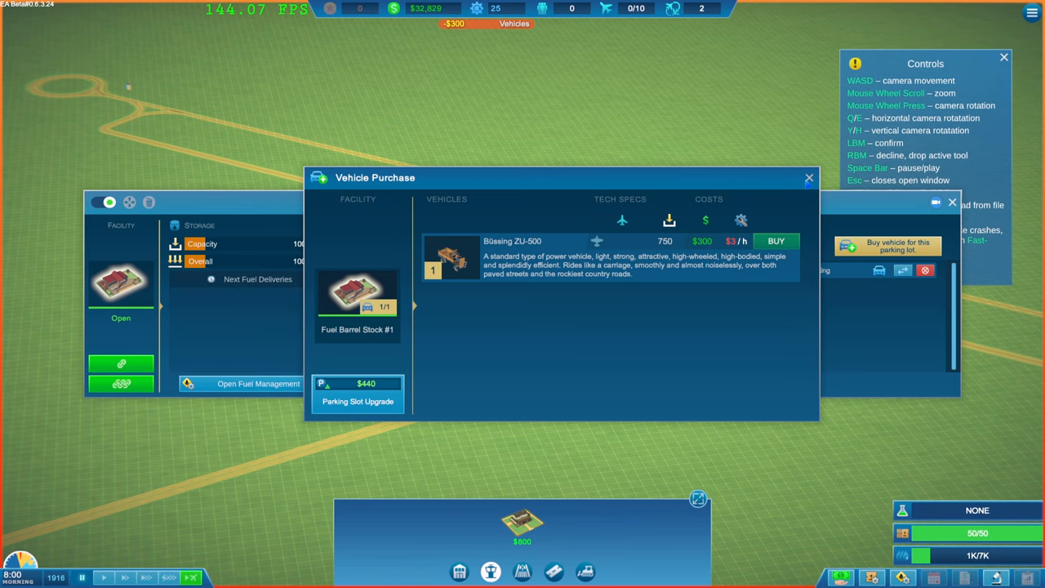
Step: Close the Vehicle Purchase window once the fuel stock's Büssing ZU-500 is bought
{"action": "left_click", "coordinate": [808, 178]}
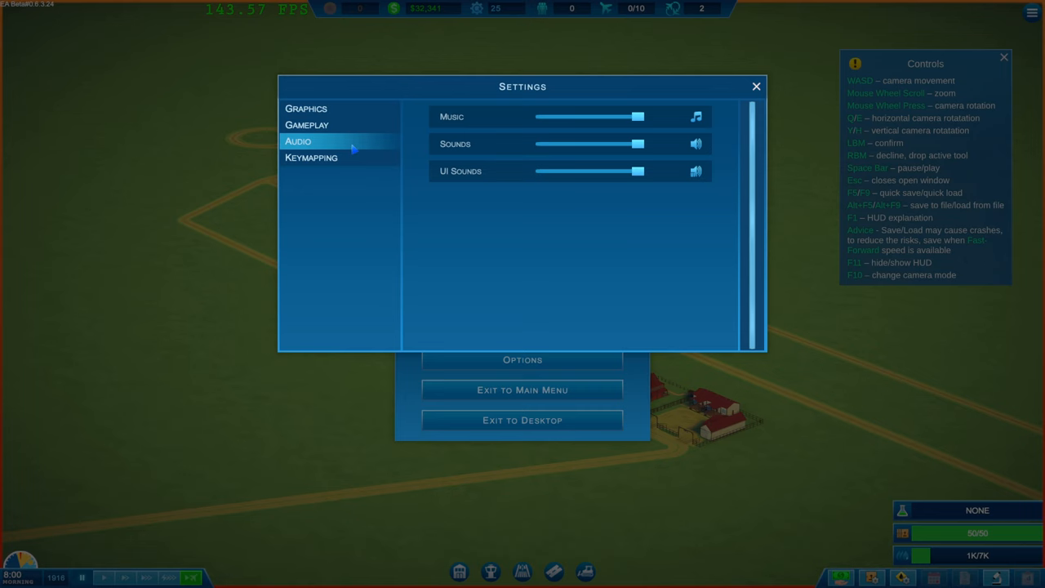
Step: Close the Audio settings and pause menu to return to the airfield
{"action": "left_click", "coordinate": [756, 86]}
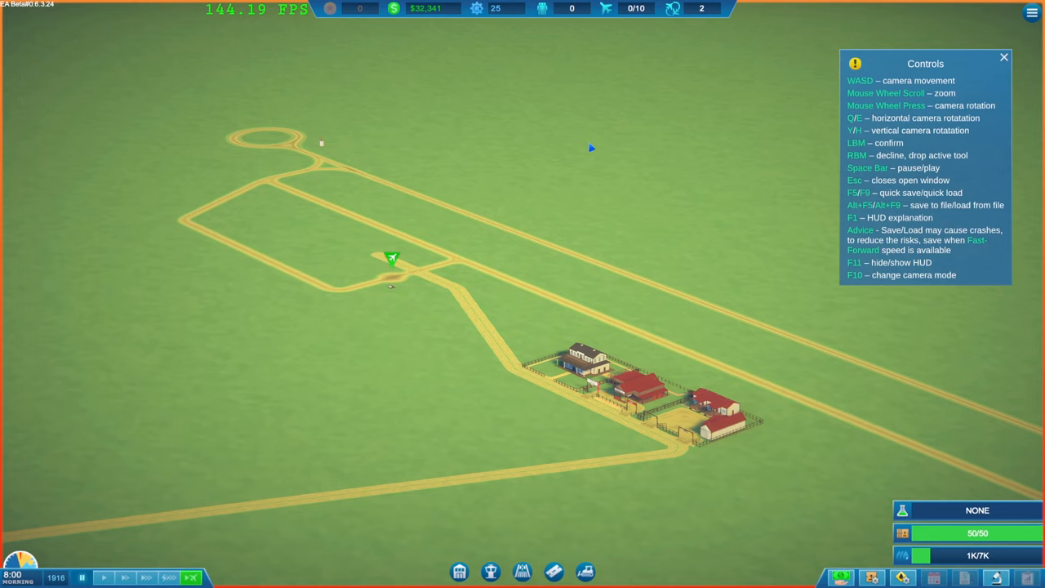
{"action": "mouse_move", "coordinate": [539, 164]}
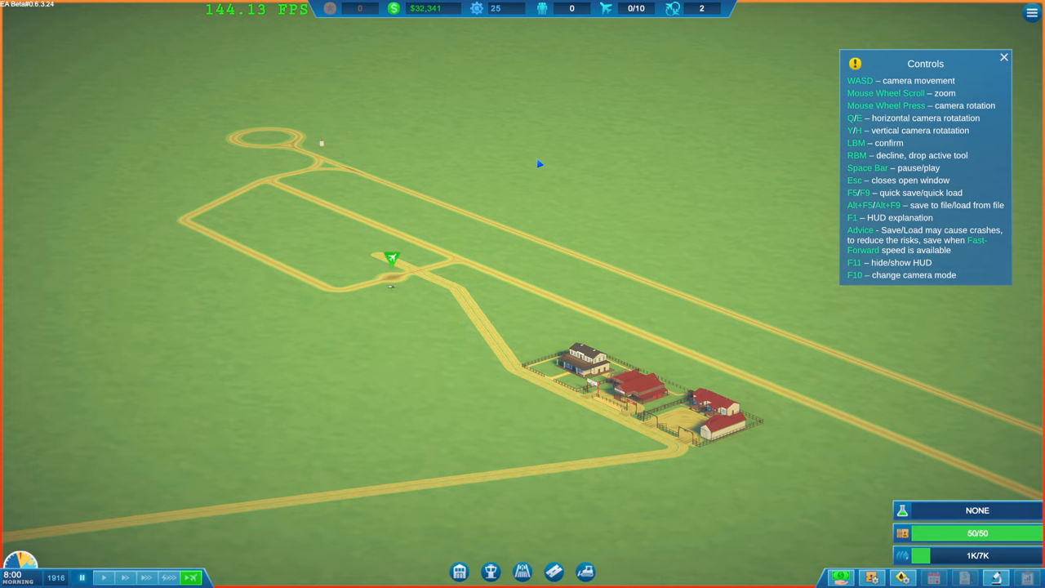
{"action": "left_click", "coordinate": [392, 259]}
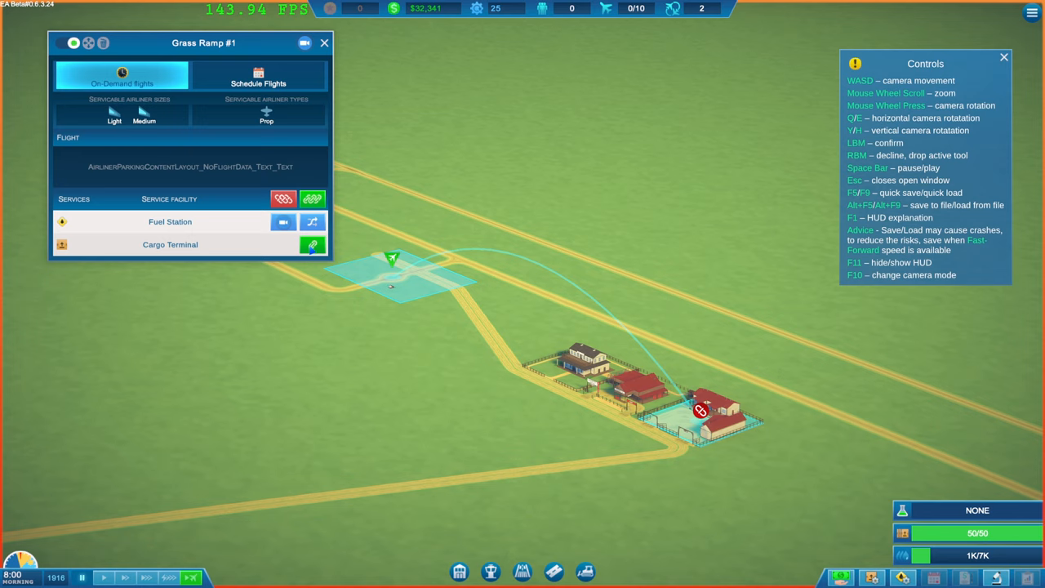
Step: Start Advanced Barrel Logistics research in Office #1 and resume from the pause screen
{"action": "left_click", "coordinate": [324, 42]}
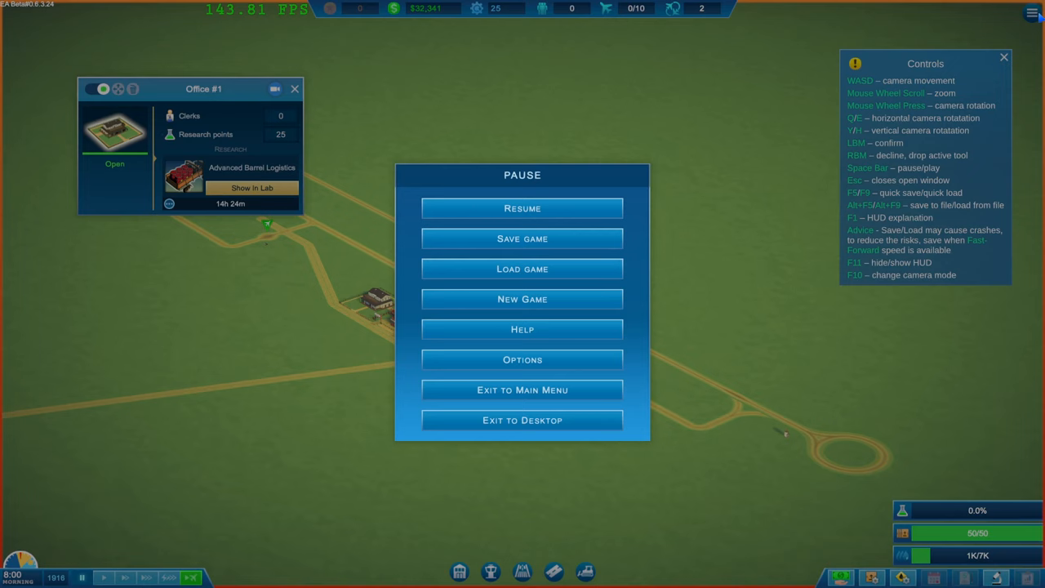
{"action": "left_click", "coordinate": [522, 208]}
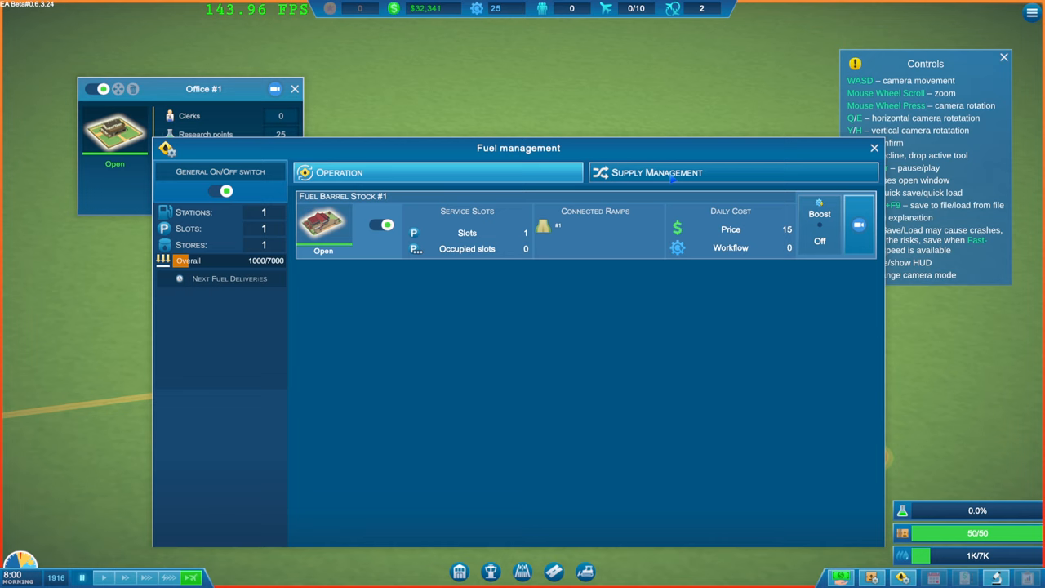
Step: Buy a $420 instant 1000-unit fuel delivery, then close the supply windows
{"action": "left_click", "coordinate": [656, 173]}
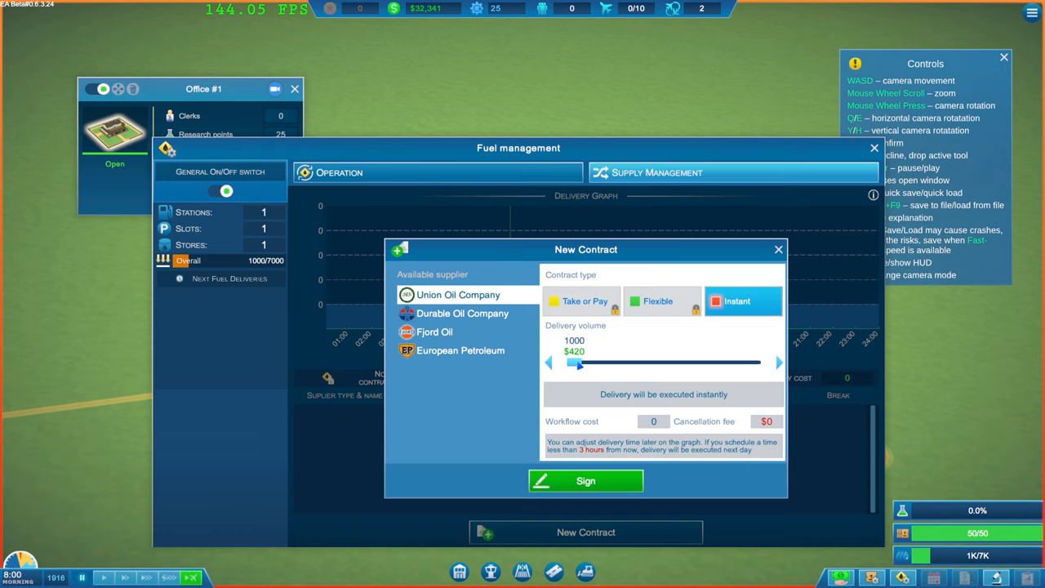
{"action": "left_click", "coordinate": [586, 480]}
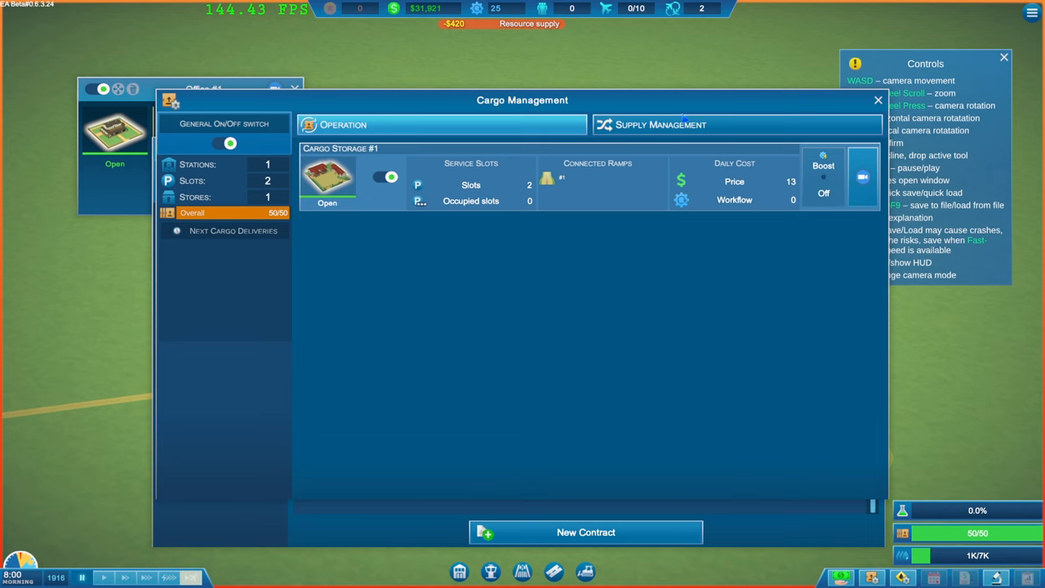
{"action": "left_click", "coordinate": [585, 532]}
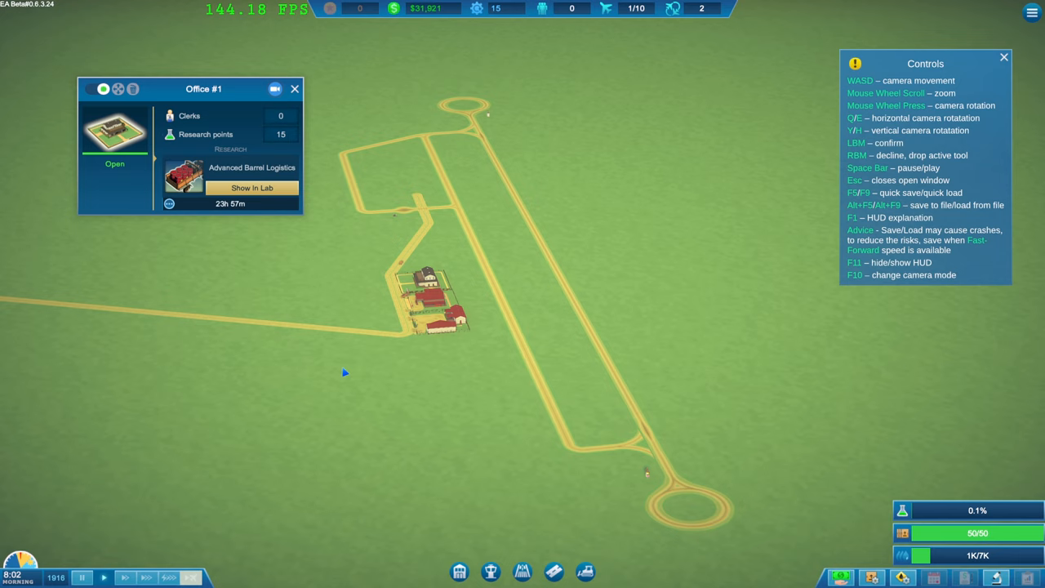
Step: Close the research details, resume play, and check the Royal Post cargo contract
{"action": "left_click", "coordinate": [251, 187]}
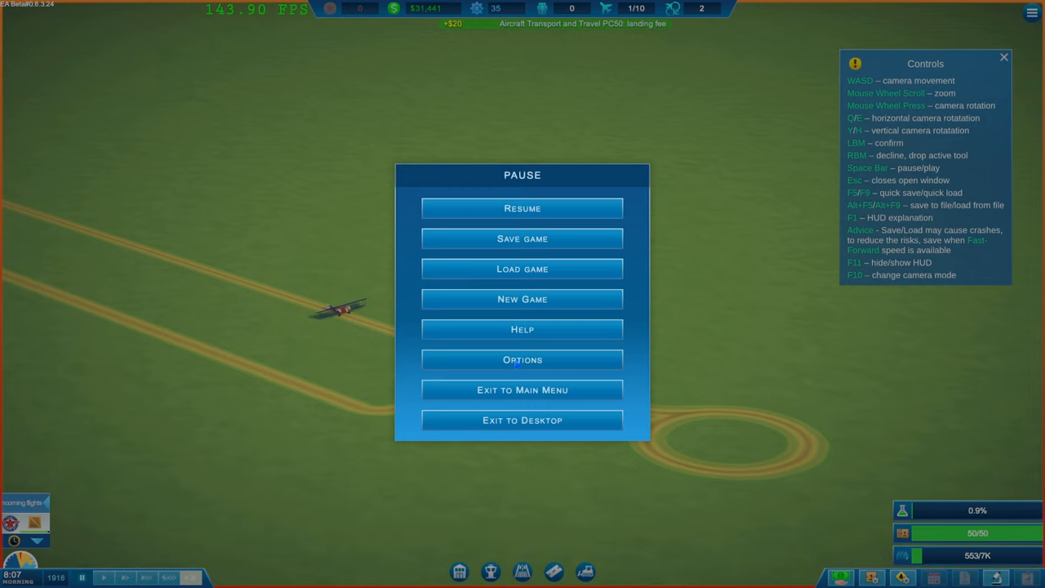
{"action": "left_click", "coordinate": [522, 208]}
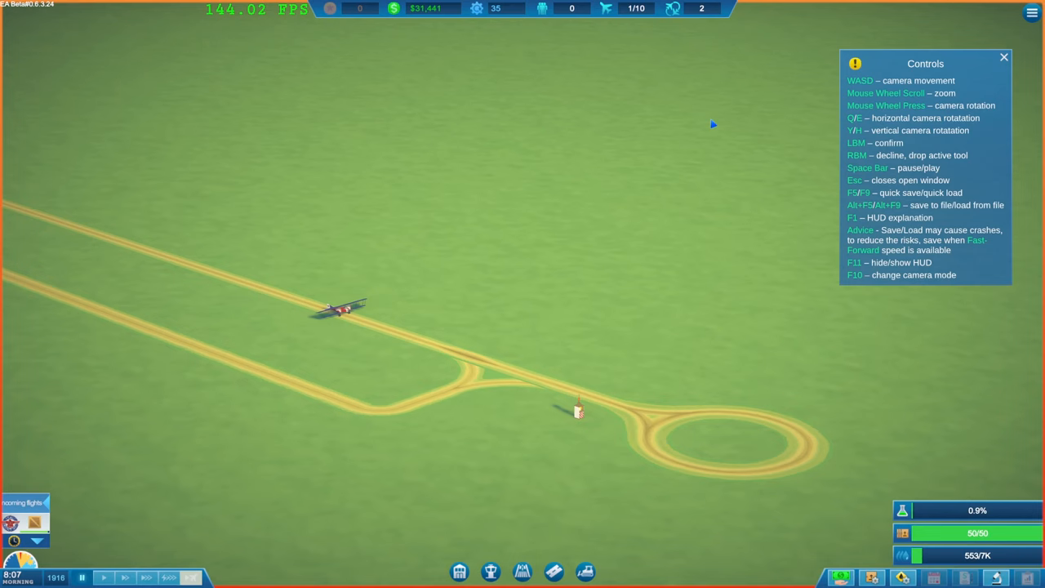
{"action": "mouse_move", "coordinate": [574, 246]}
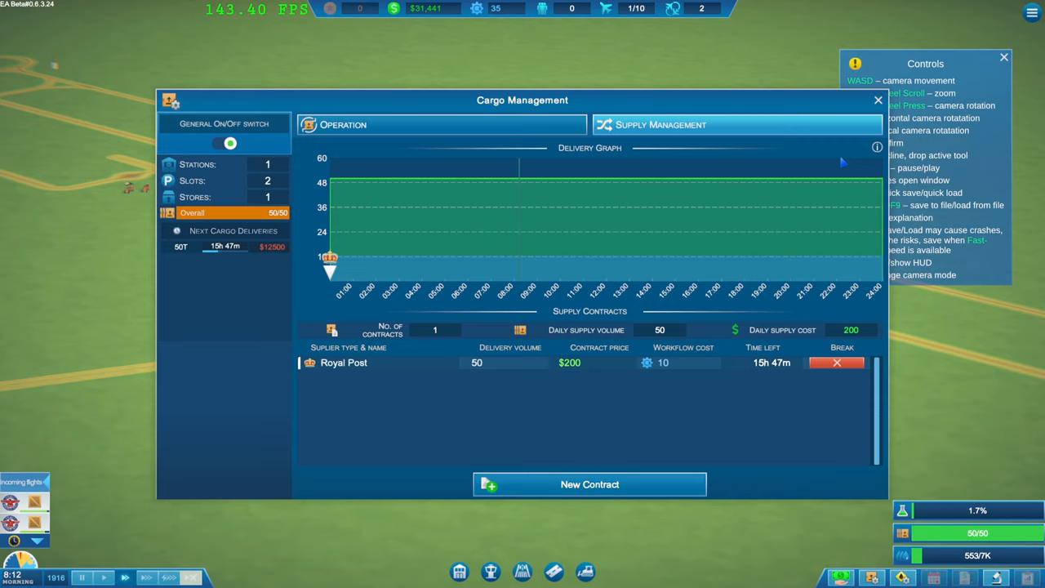
{"action": "left_click", "coordinate": [878, 100]}
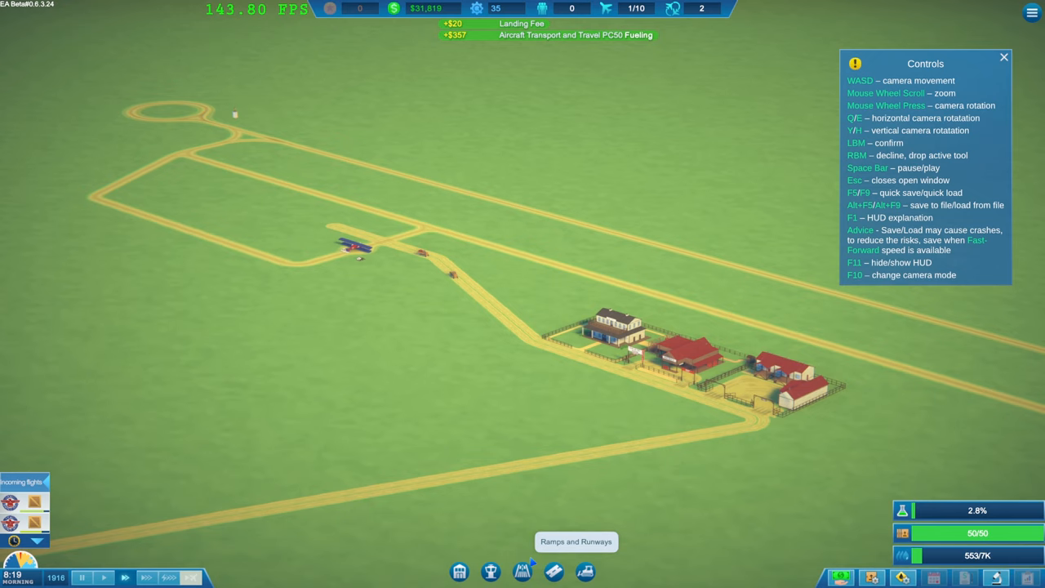
Step: Pick a grass ramp piece from Ramps and Runways to build a second ramp
{"action": "left_click", "coordinate": [523, 571]}
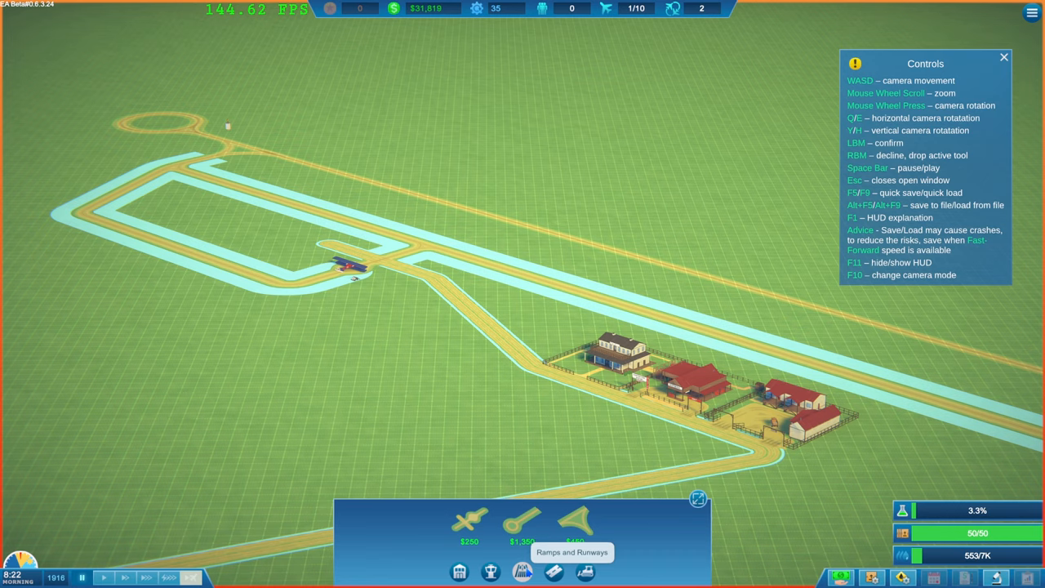
{"action": "left_click", "coordinate": [469, 523]}
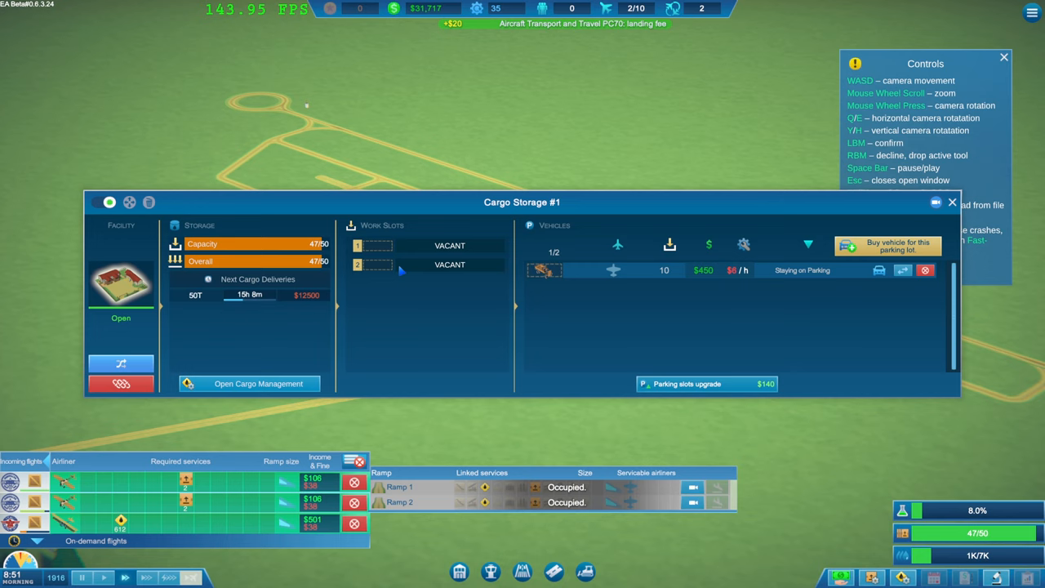
Step: Check Cargo Management, then open Fuel Management for Fuel Barrel Stock #1
{"action": "left_click", "coordinate": [248, 384]}
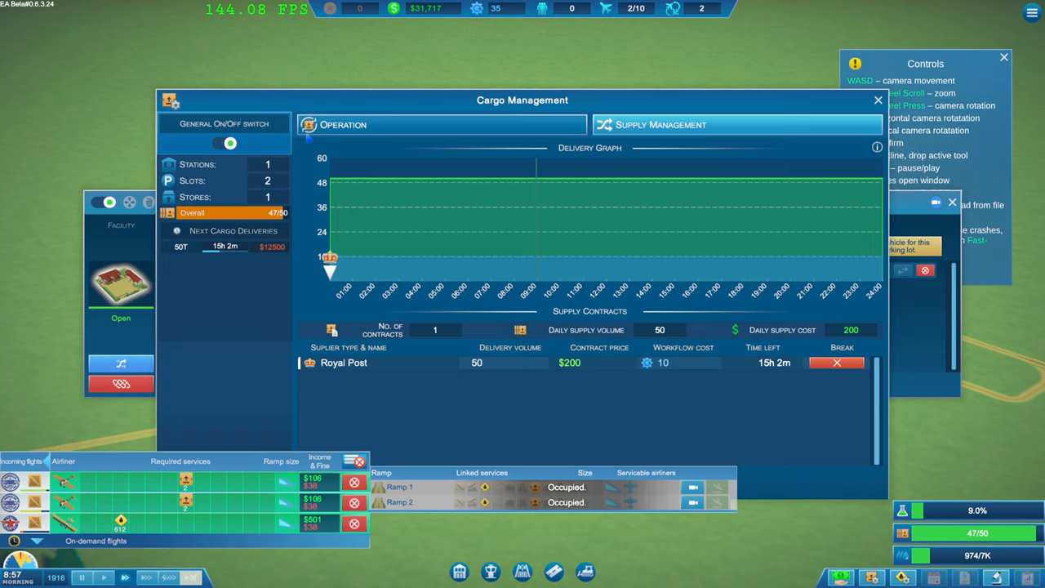
{"action": "left_click", "coordinate": [878, 100]}
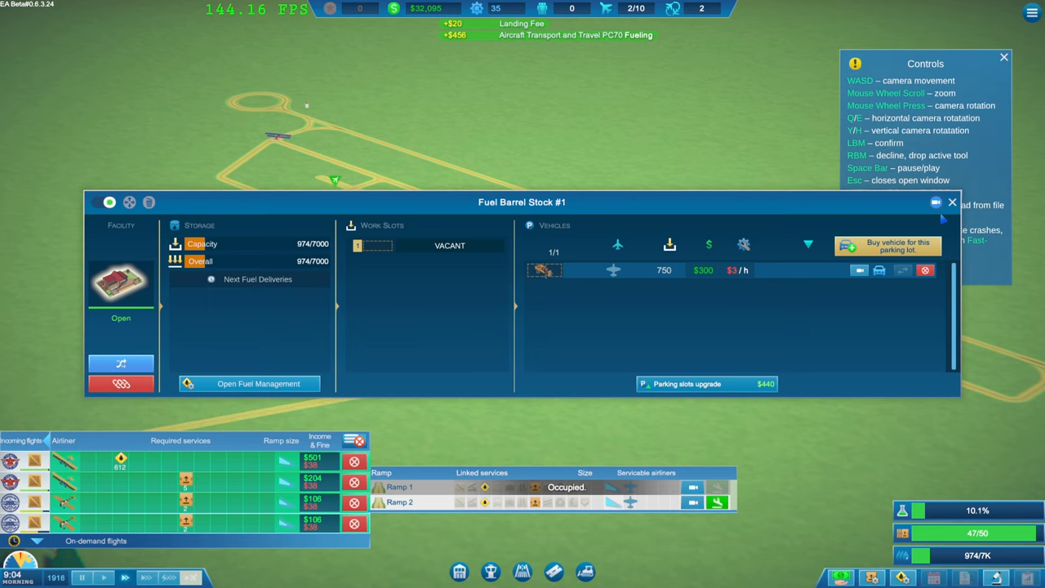
{"action": "left_click", "coordinate": [951, 202]}
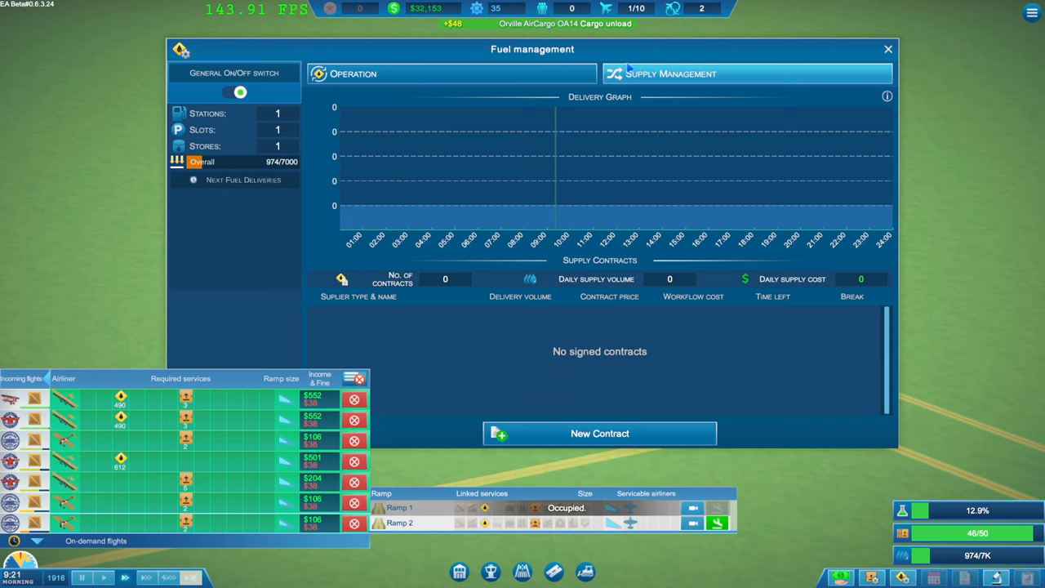
Step: Sign a $1,260 instant fuel delivery, then close the Fuel Barrel Stock #1 details
{"action": "left_click", "coordinate": [598, 433]}
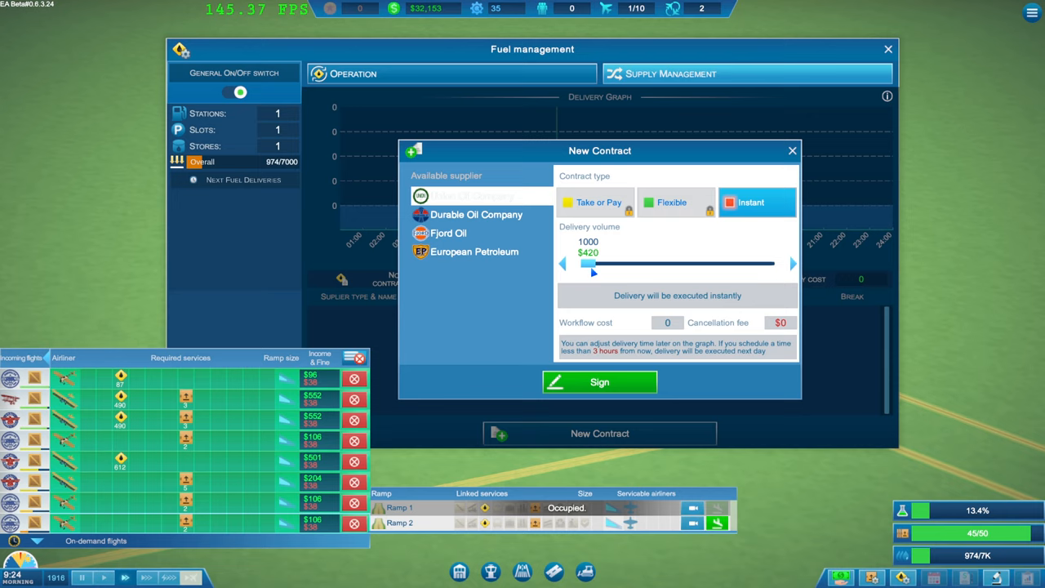
{"action": "left_click", "coordinate": [791, 151]}
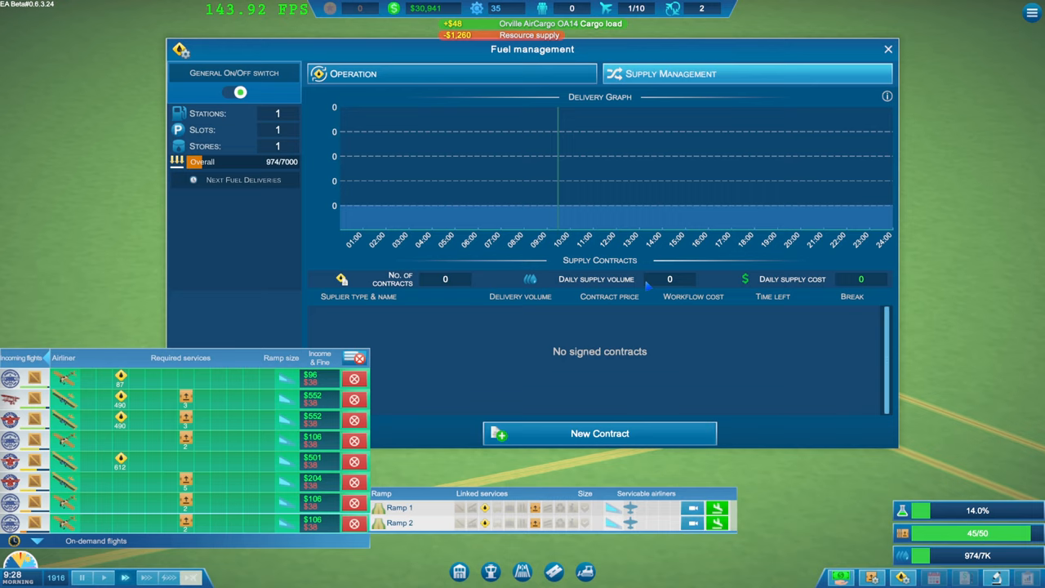
{"action": "left_click", "coordinate": [887, 49]}
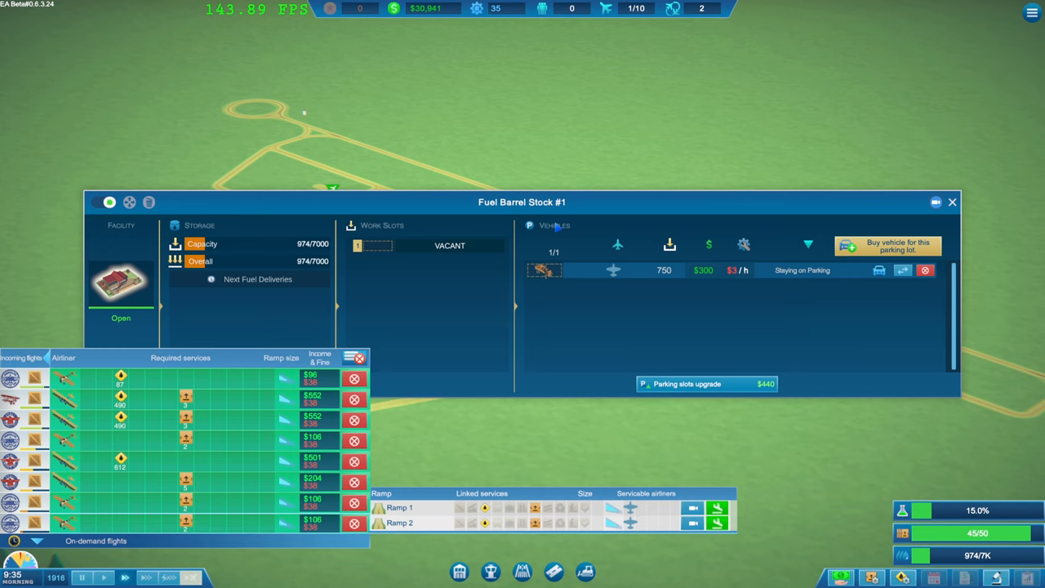
{"action": "mouse_move", "coordinate": [544, 269]}
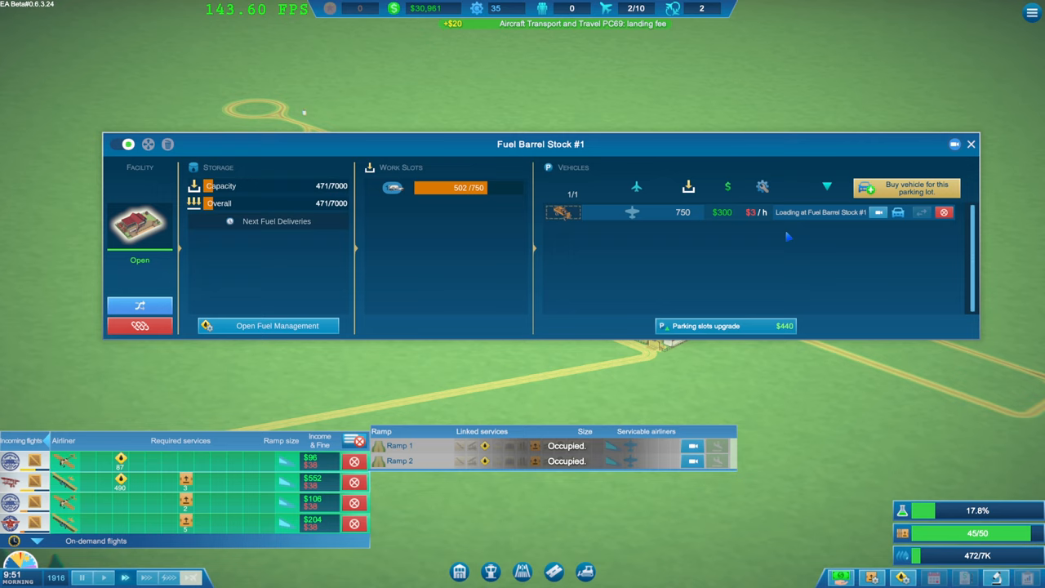
{"action": "left_click", "coordinate": [971, 144]}
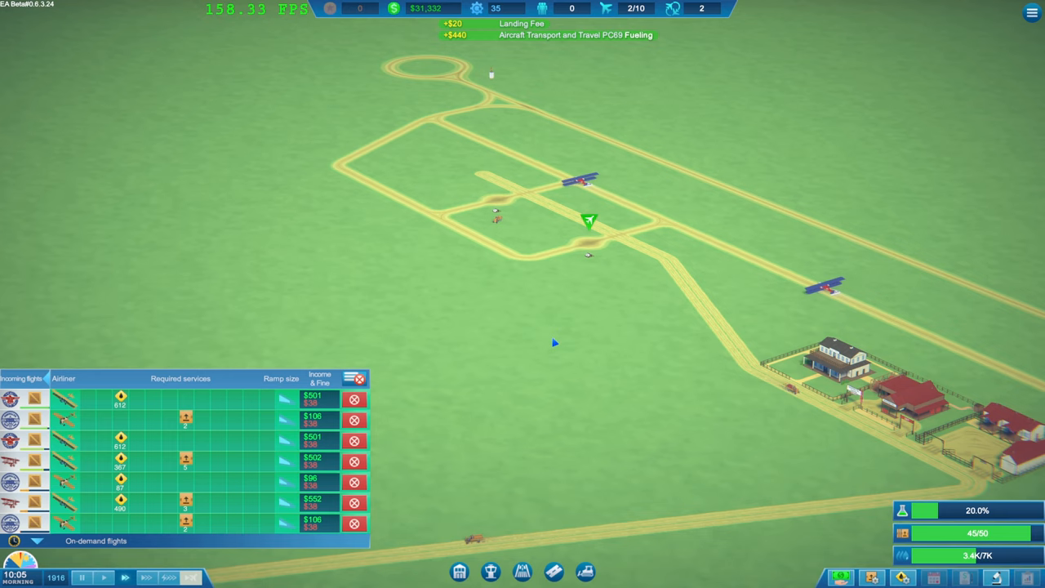
Step: Open Grass Ramp #1's panel and review its Fuel Station and Cargo Terminal links
{"action": "left_click", "coordinate": [590, 223]}
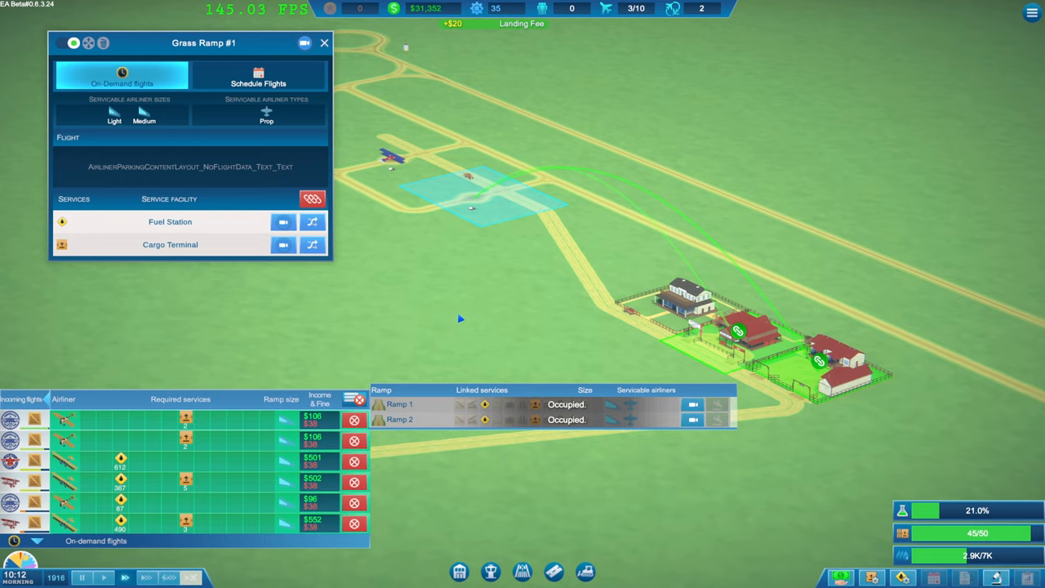
{"action": "left_click", "coordinate": [282, 244]}
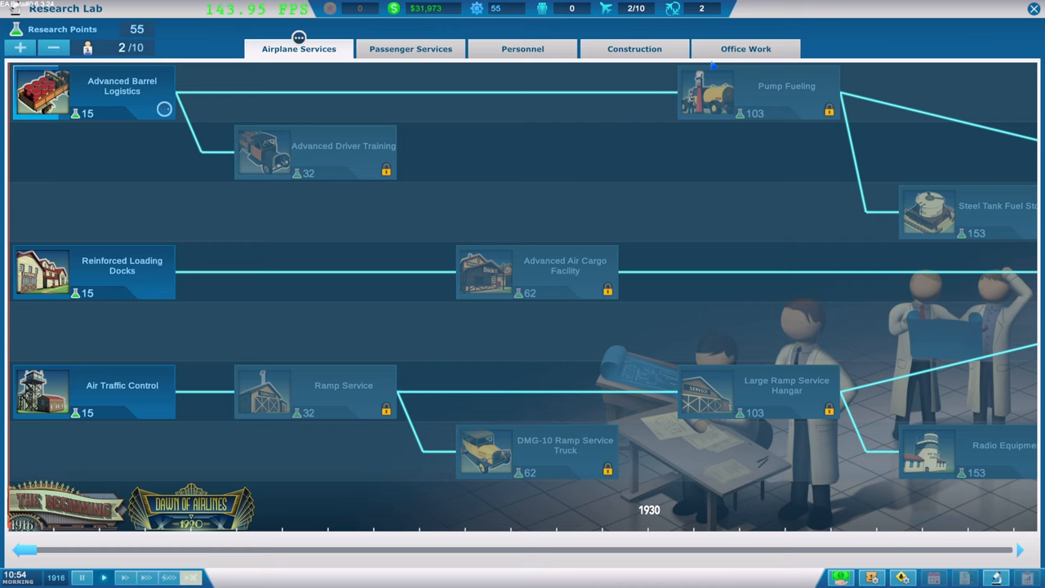
Step: Start researching Advanced Barrel Logistics from the Airplane Services tree
{"action": "left_click", "coordinate": [635, 48]}
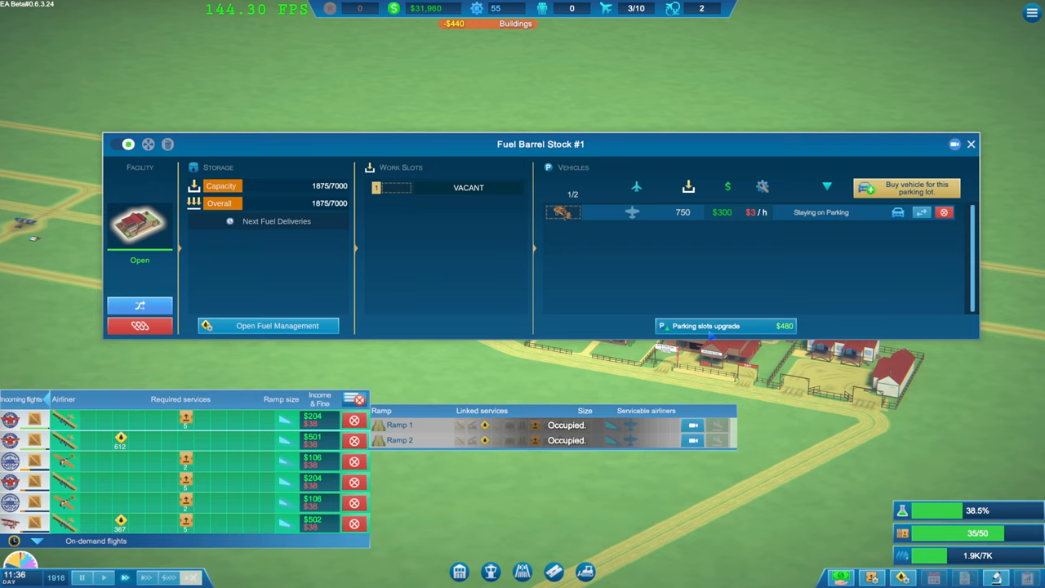
Step: Browse and dismiss trucks for the fuel barrel stock, then check Cargo Storage #1
{"action": "left_click", "coordinate": [905, 187]}
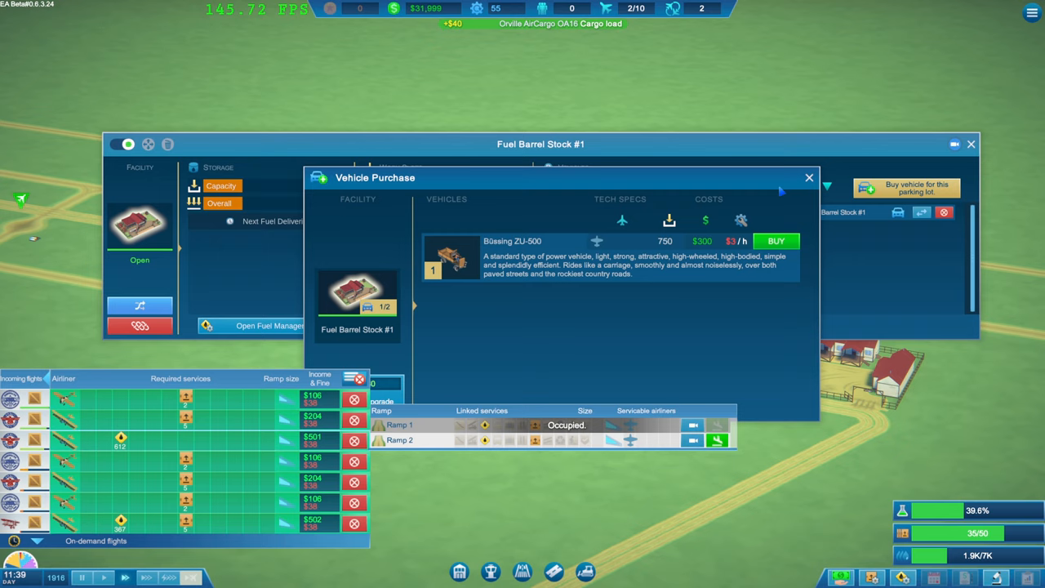
{"action": "left_click", "coordinate": [775, 241]}
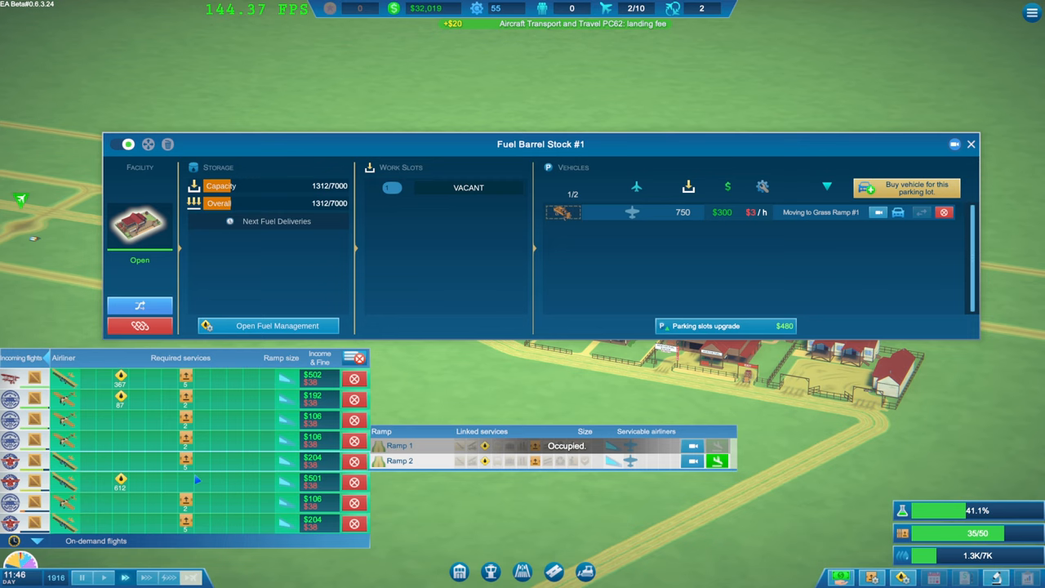
{"action": "left_click", "coordinate": [905, 187]}
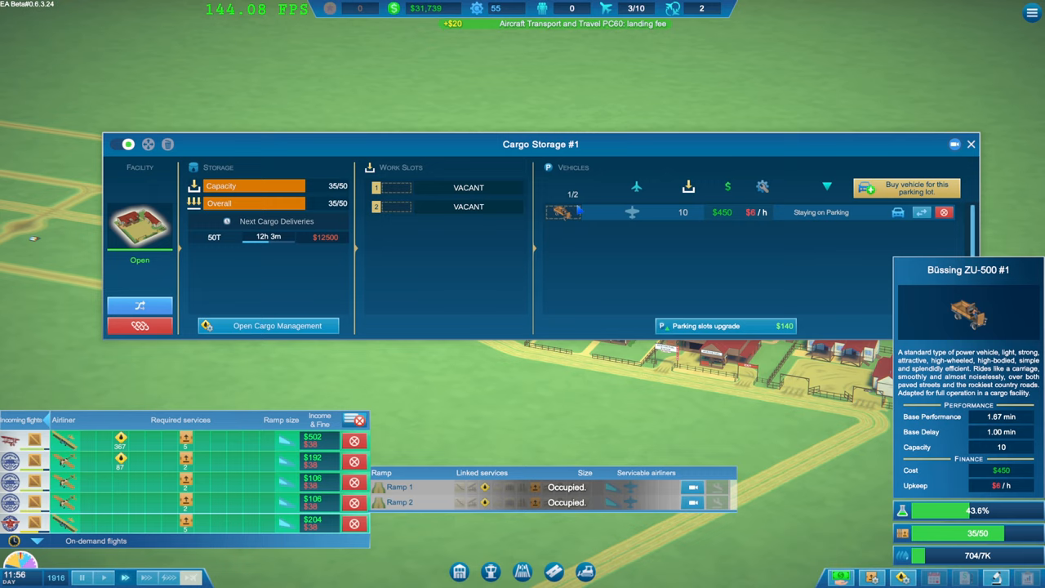
{"action": "left_click", "coordinate": [972, 143]}
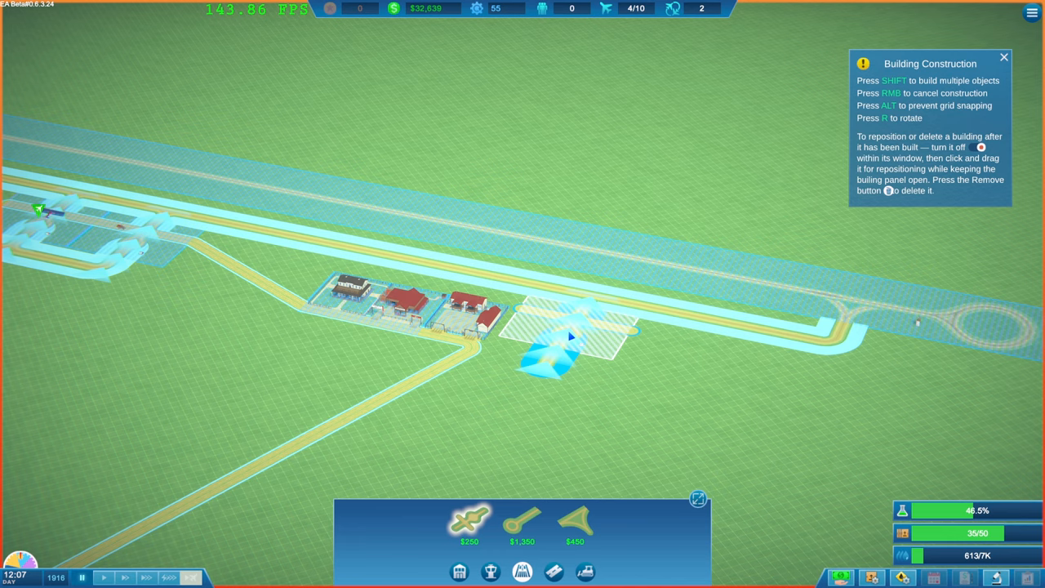
Step: Place a $250 grass ramp beside the runway near the terminal buildings
{"action": "left_click", "coordinate": [571, 337]}
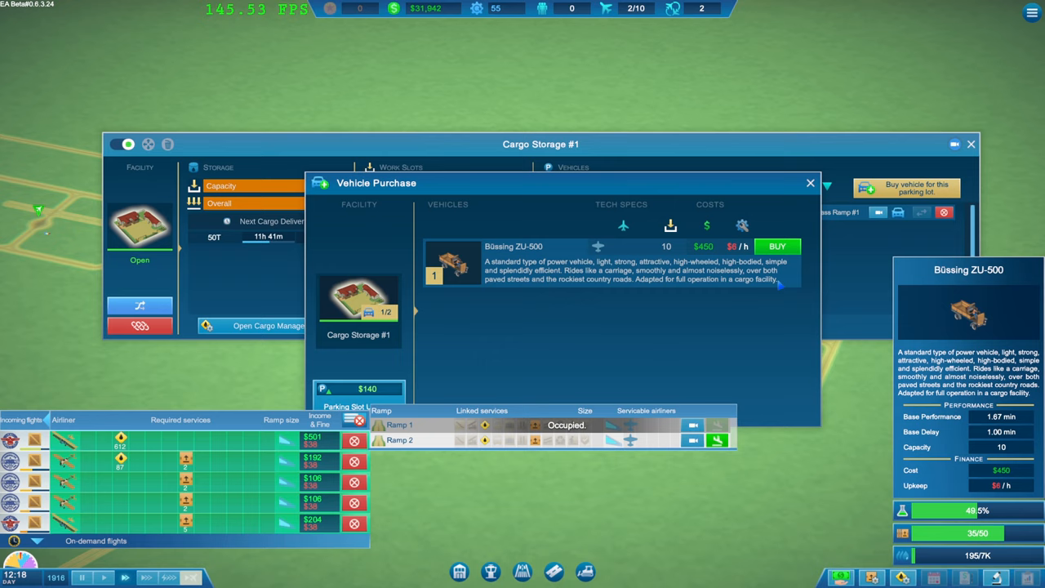
Step: Buy a $450 Büssing ZU-500 truck for Cargo Storage #1's parking lot
{"action": "left_click", "coordinate": [777, 246]}
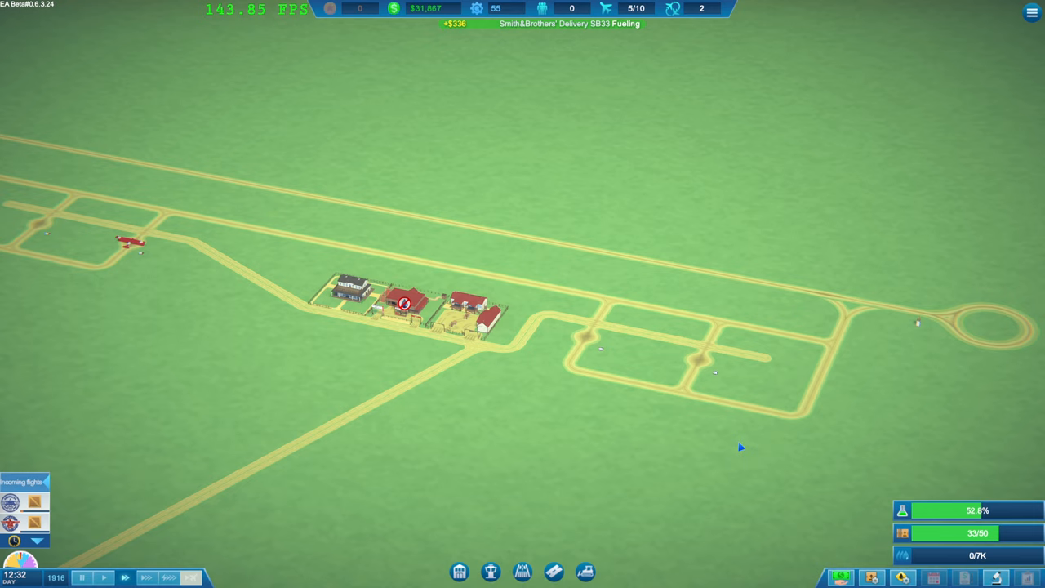
Step: Review fuel management, add another grass ramp by the taxiways, and open cargo management
{"action": "left_click", "coordinate": [404, 304]}
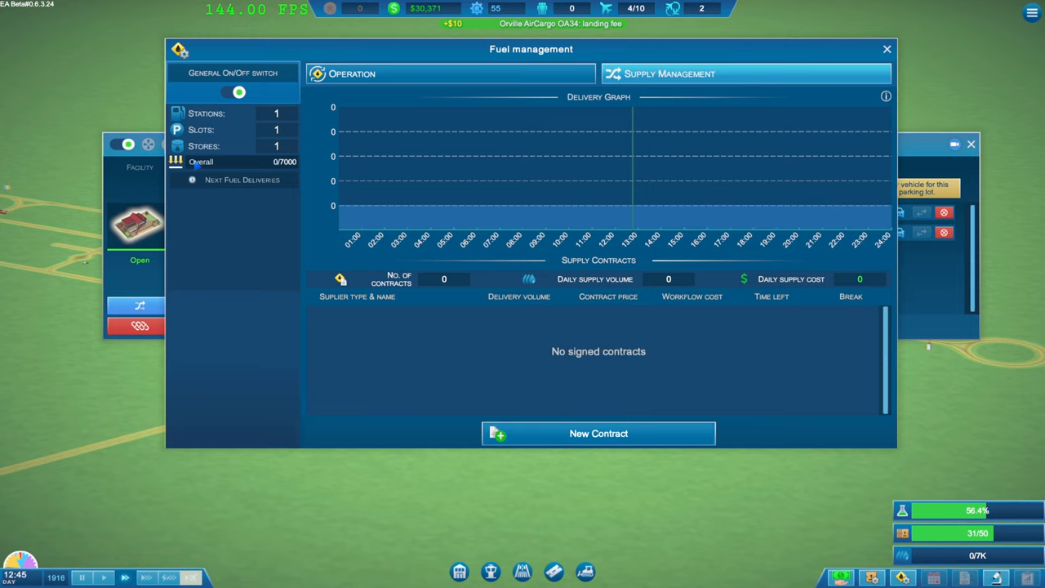
{"action": "left_click", "coordinate": [887, 49]}
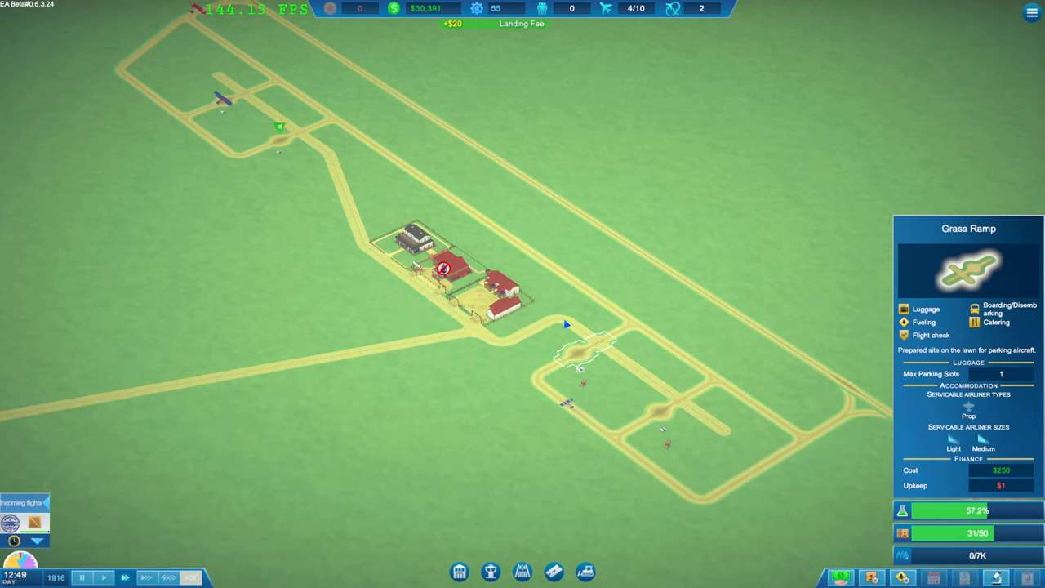
{"action": "left_click", "coordinate": [433, 282]}
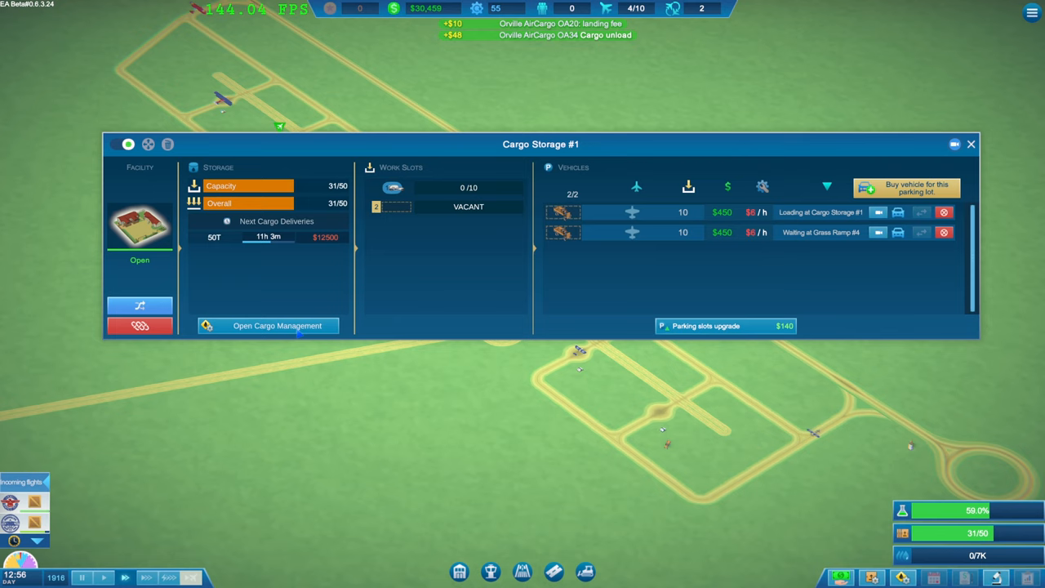
{"action": "left_click", "coordinate": [276, 325]}
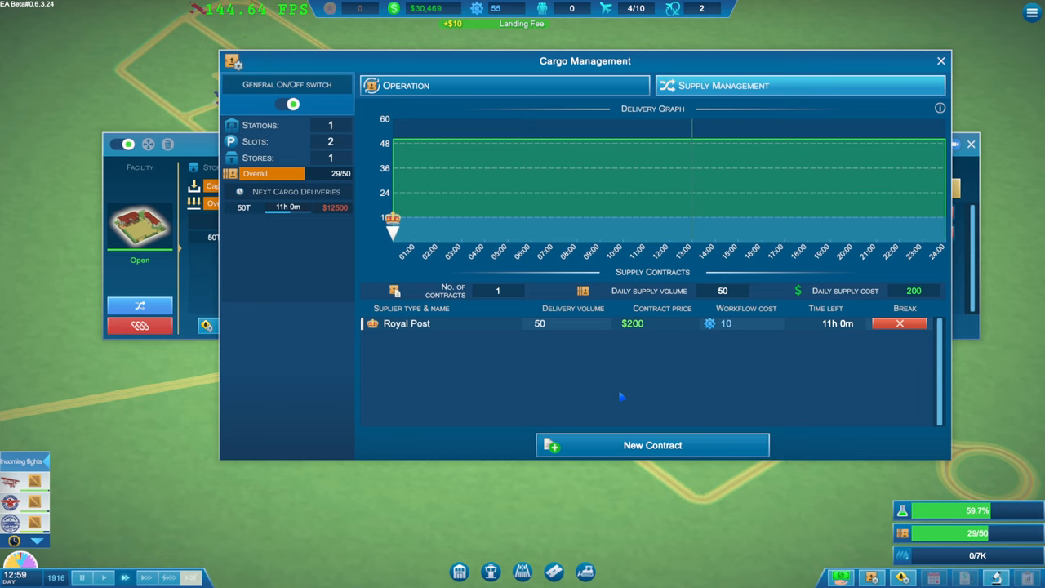
Step: Dismiss the Cargo Management and Grass Ramp #4 panels and show Office Work research
{"action": "left_click", "coordinate": [653, 445]}
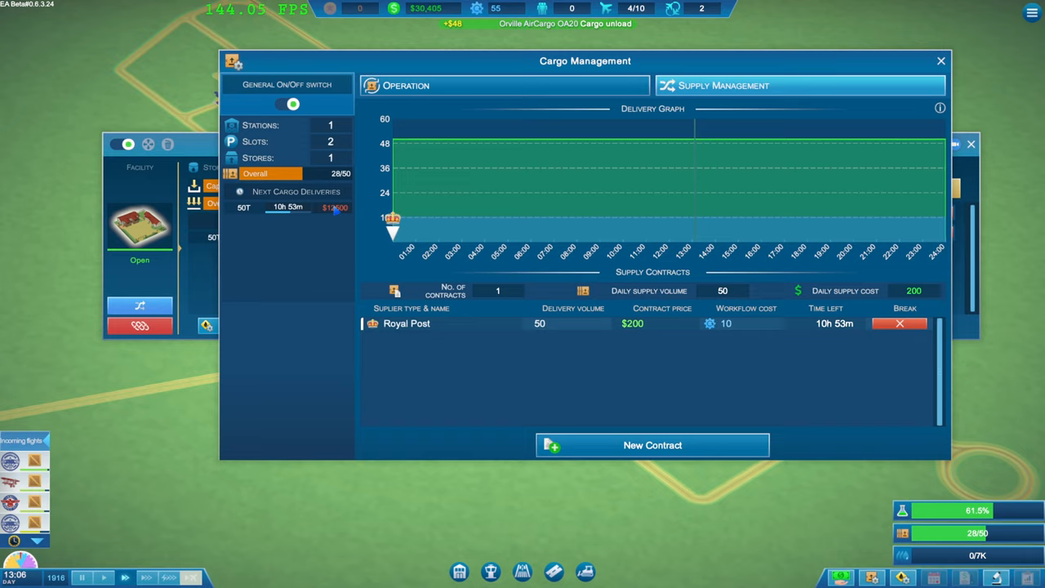
{"action": "left_click", "coordinate": [504, 85]}
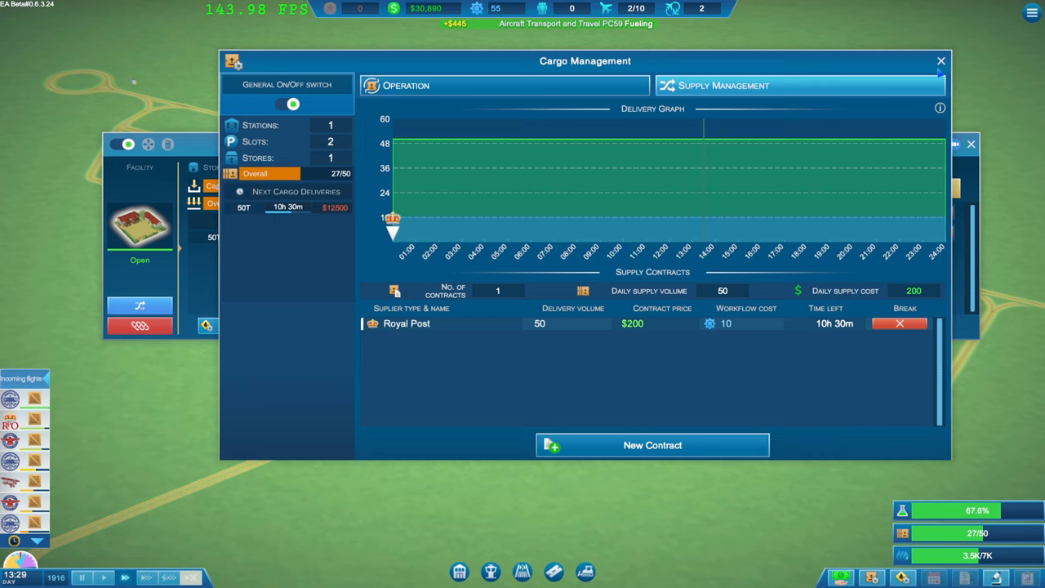
{"action": "left_click", "coordinate": [940, 60]}
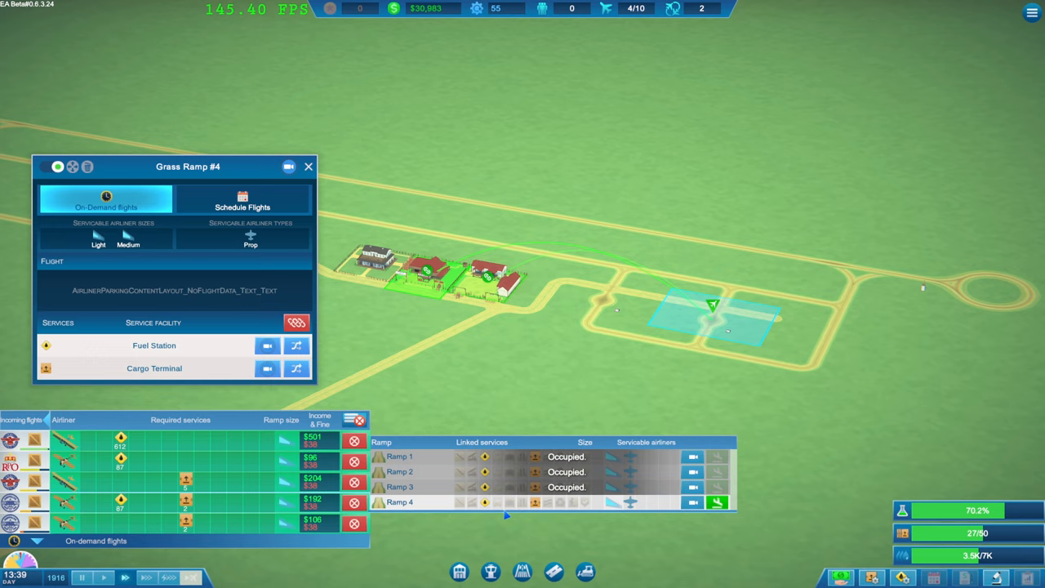
{"action": "left_click", "coordinate": [308, 167]}
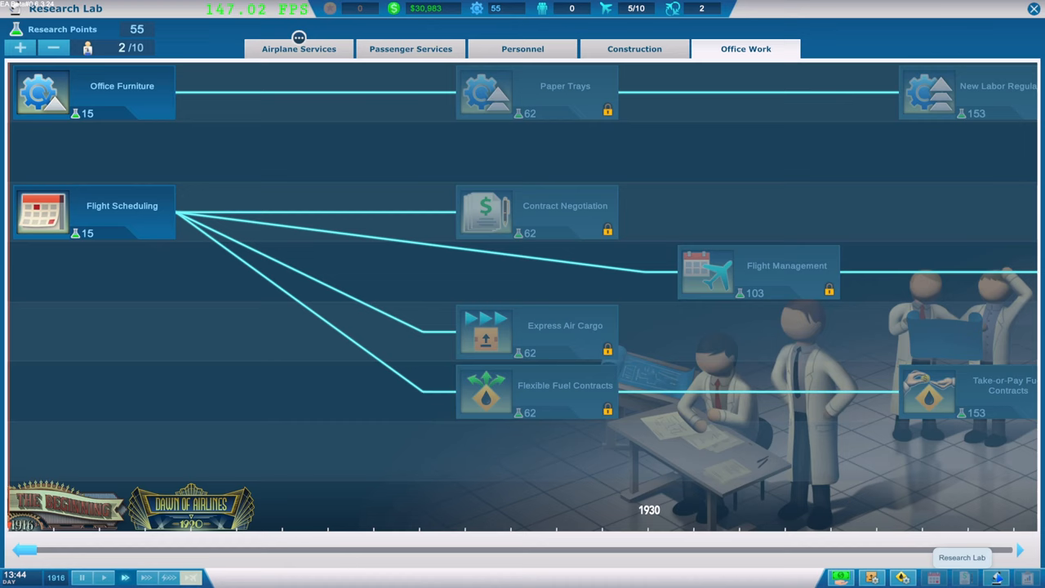
Step: Start Advanced Barrel Logistics under Airplane Services research and close the lab
{"action": "left_click", "coordinate": [299, 48]}
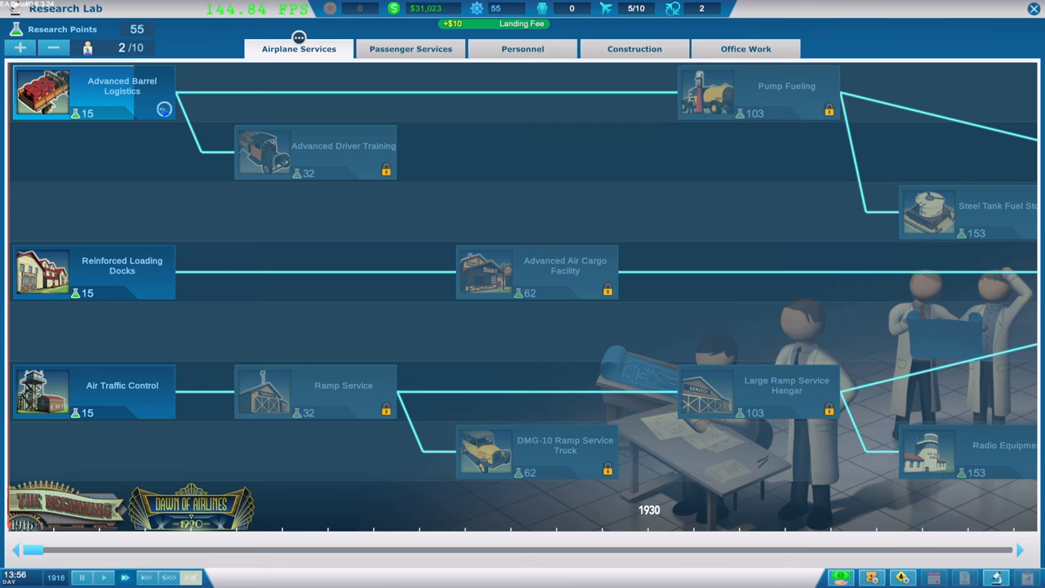
{"action": "left_click", "coordinate": [72, 92]}
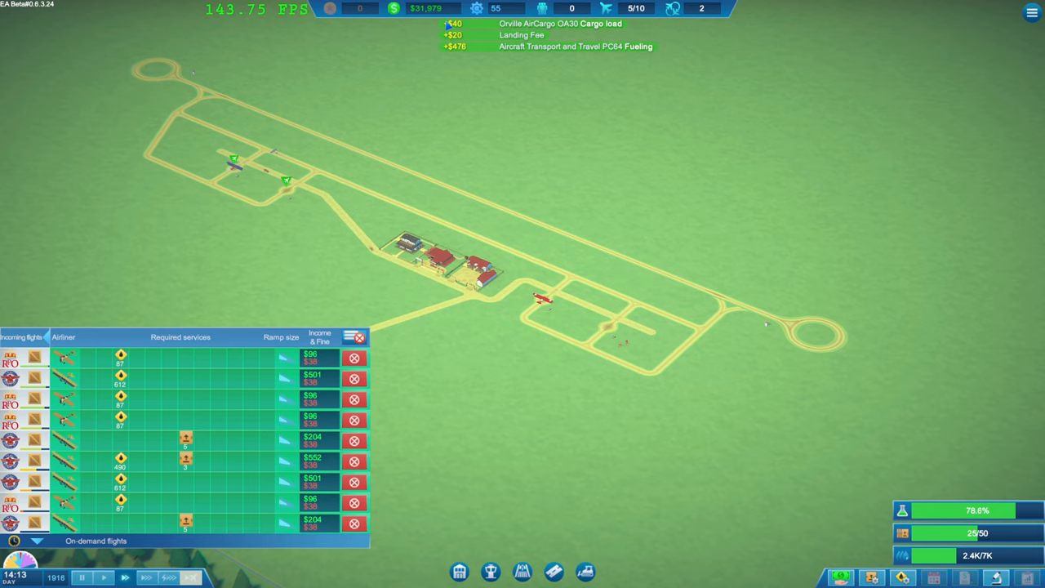
Step: Save the game as a new file named 'Penfol'
{"action": "key", "text": "Escape"}
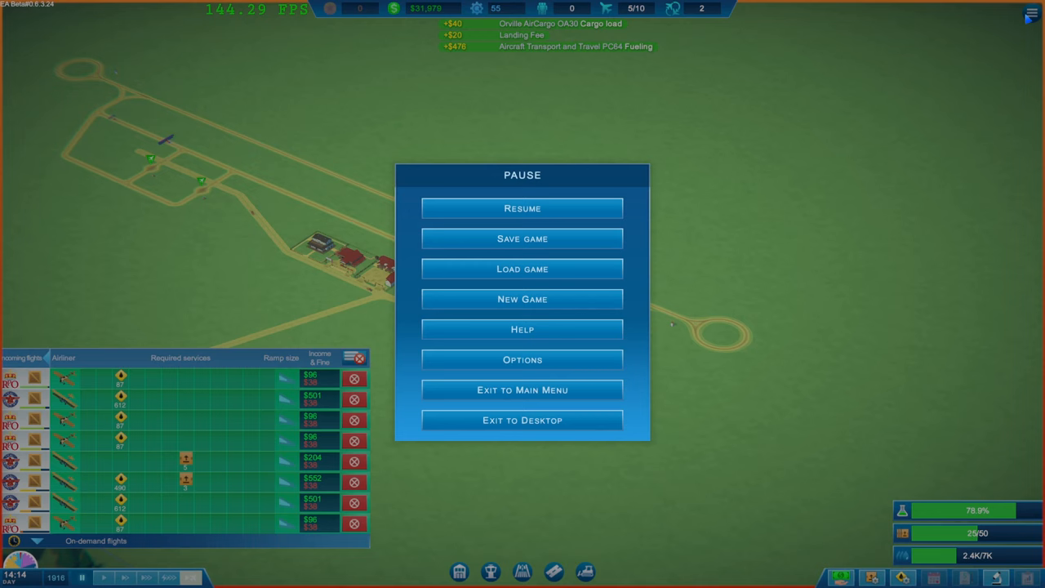
{"action": "left_click", "coordinate": [522, 239]}
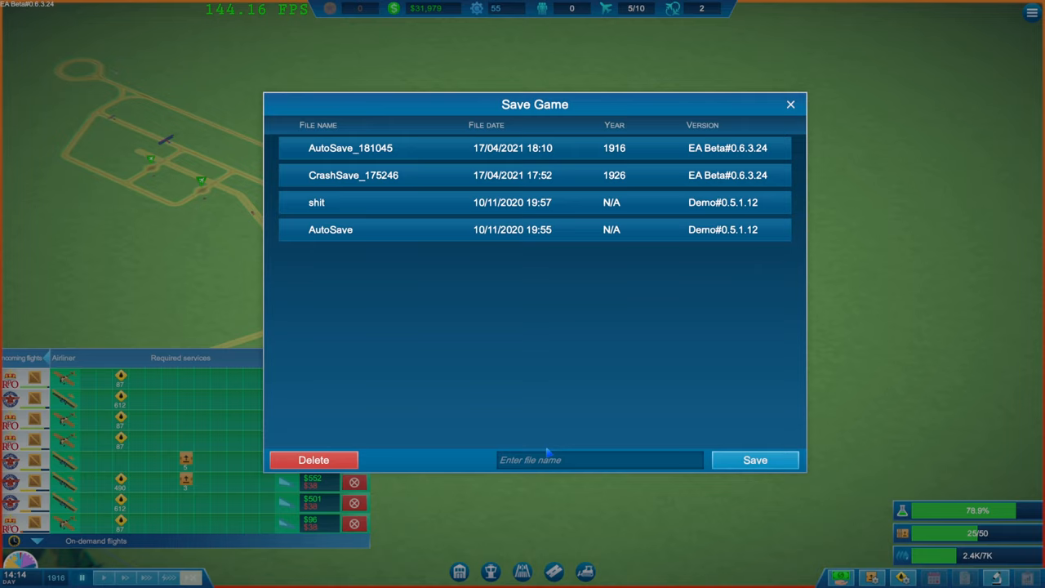
{"action": "type", "text": "Penfol"}
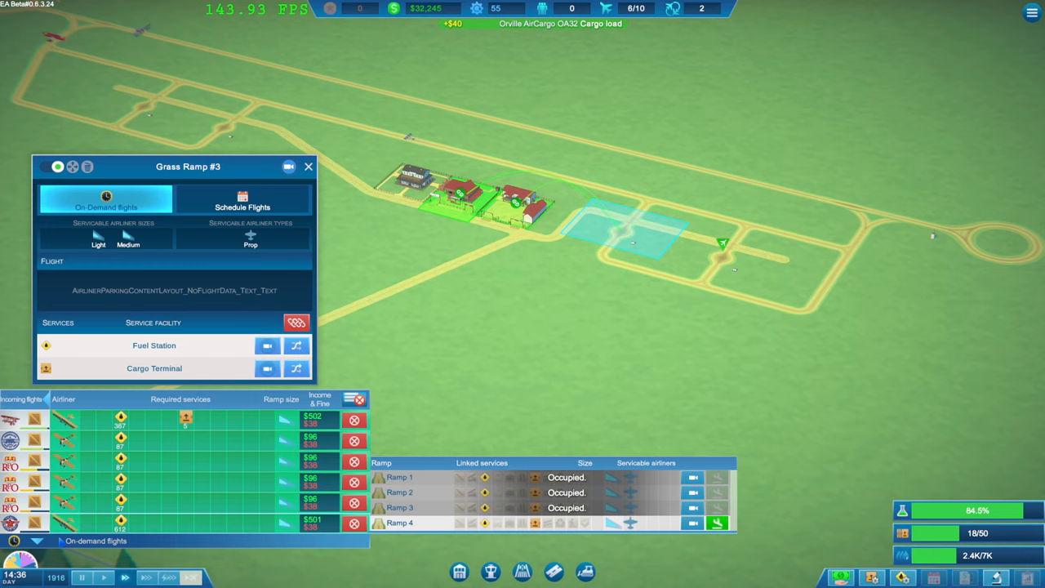
Step: Open Fuel Barrel Stock #1 from Grass Ramp #3, holding 1187/7000 fuel with two trucks
{"action": "left_click", "coordinate": [309, 166]}
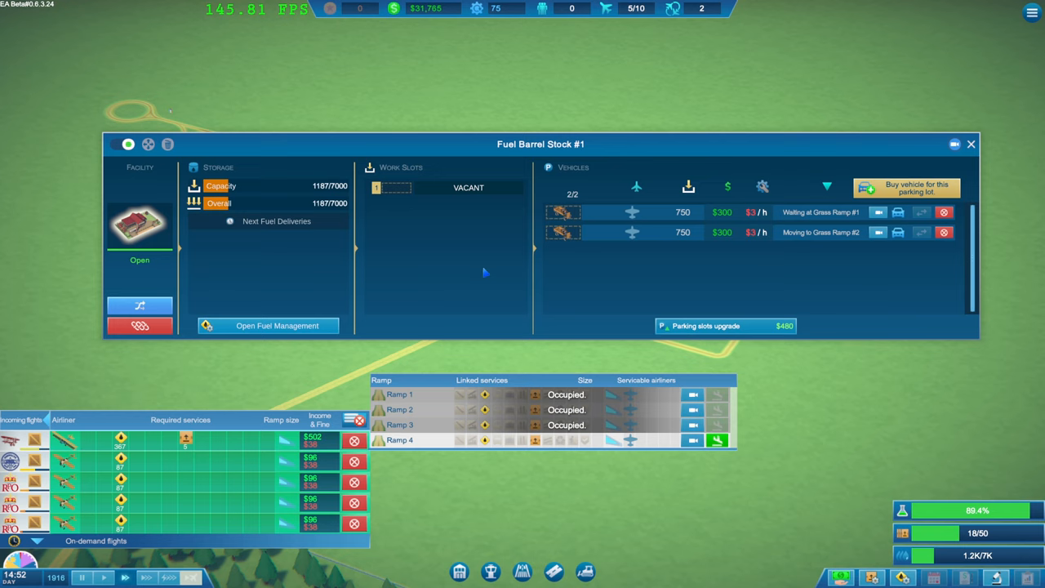
Step: Sign an instant fuel delivery contract with a different supplier for the barrel stock
{"action": "left_click", "coordinate": [277, 325]}
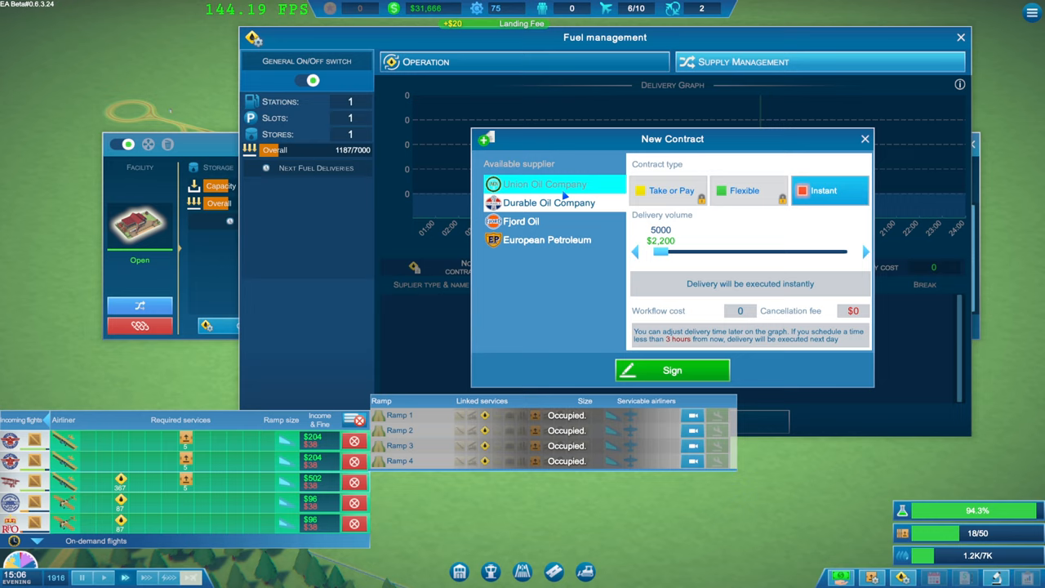
{"action": "left_click", "coordinate": [547, 239]}
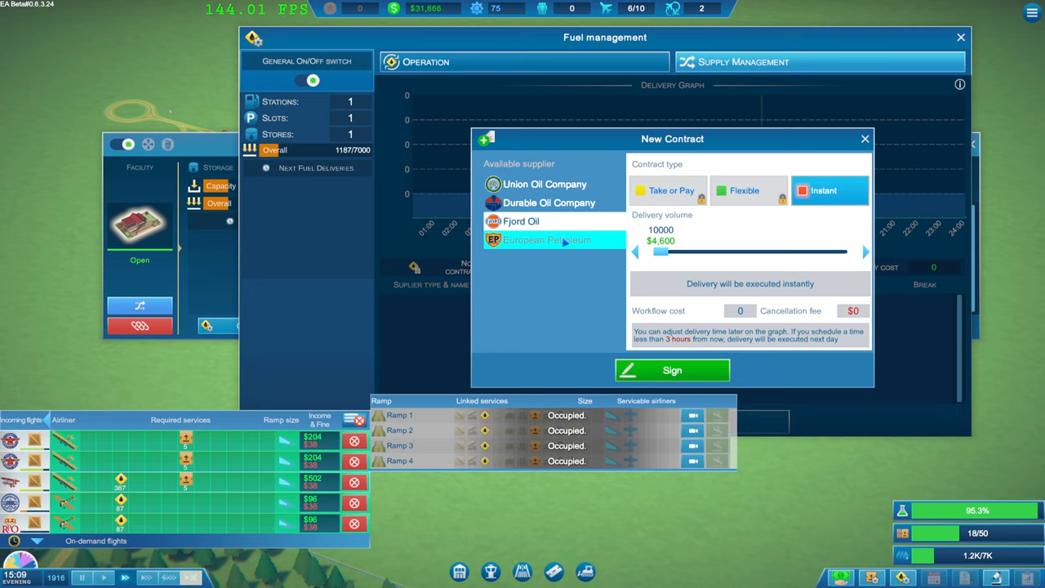
{"action": "left_click", "coordinate": [545, 183]}
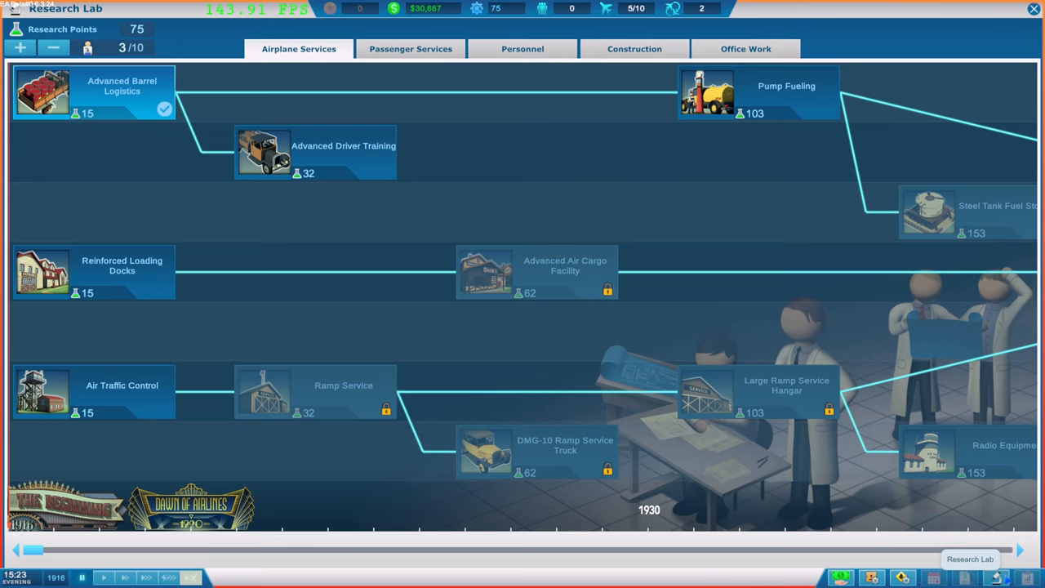
Step: View the Advanced Driver Training and Reinforced Loading Docks research details
{"action": "left_click", "coordinate": [315, 151]}
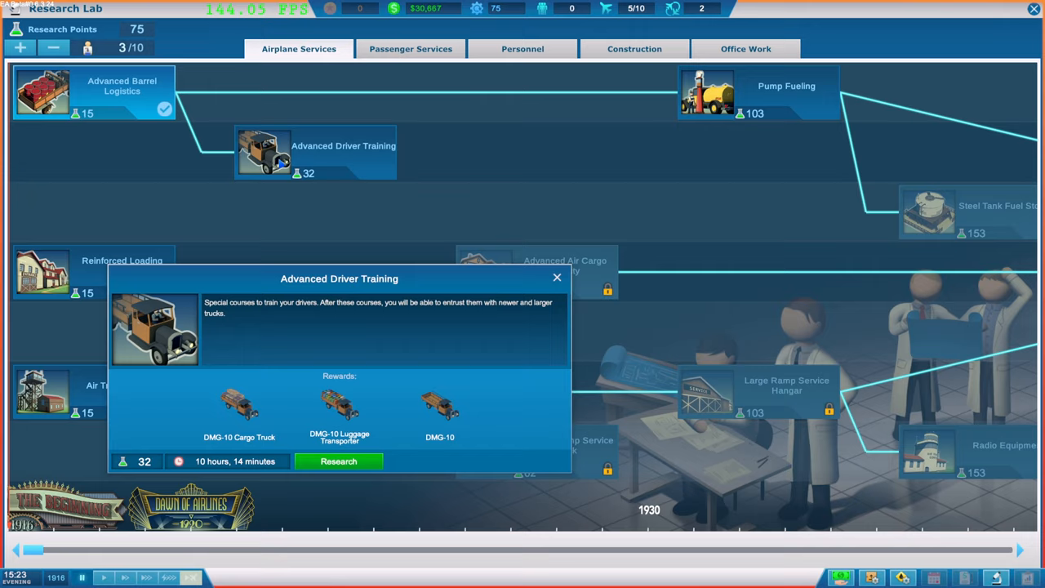
{"action": "left_click", "coordinate": [557, 278]}
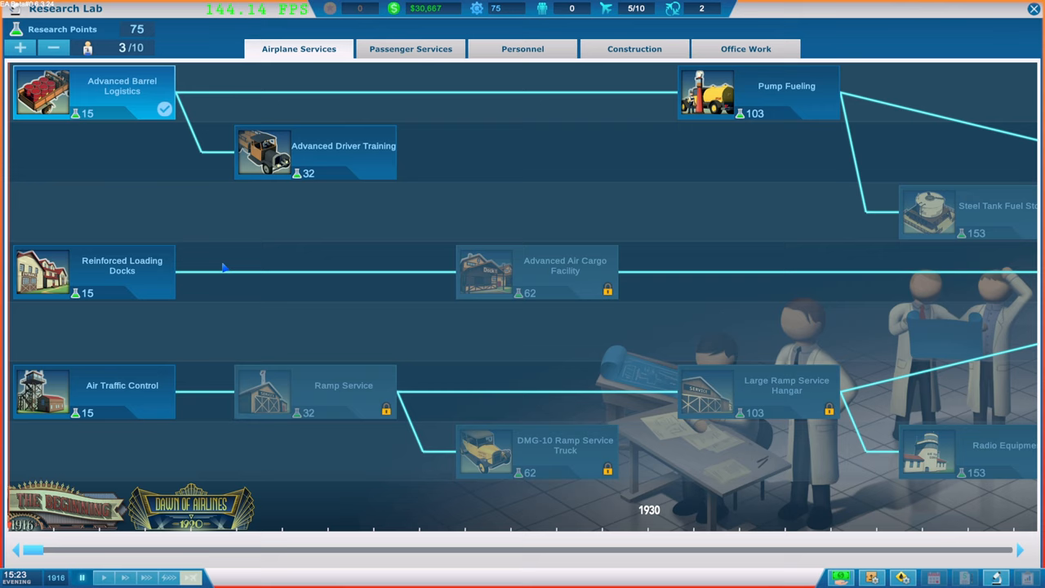
{"action": "left_click", "coordinate": [94, 272]}
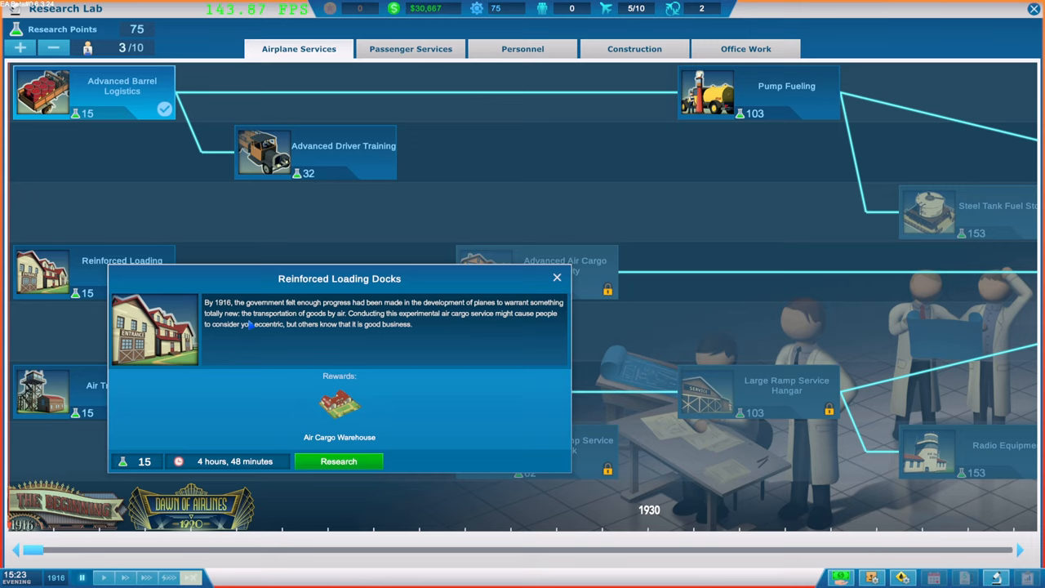
{"action": "left_click", "coordinate": [557, 277]}
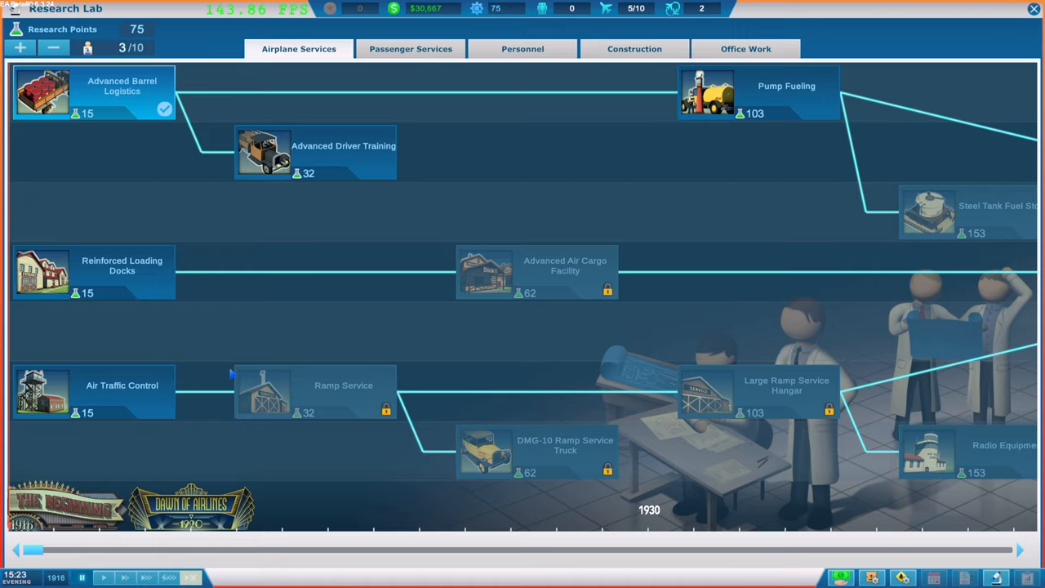
Step: View the Office Furniture research project: 15 points, Workflow Boost reward
{"action": "left_click", "coordinate": [635, 48]}
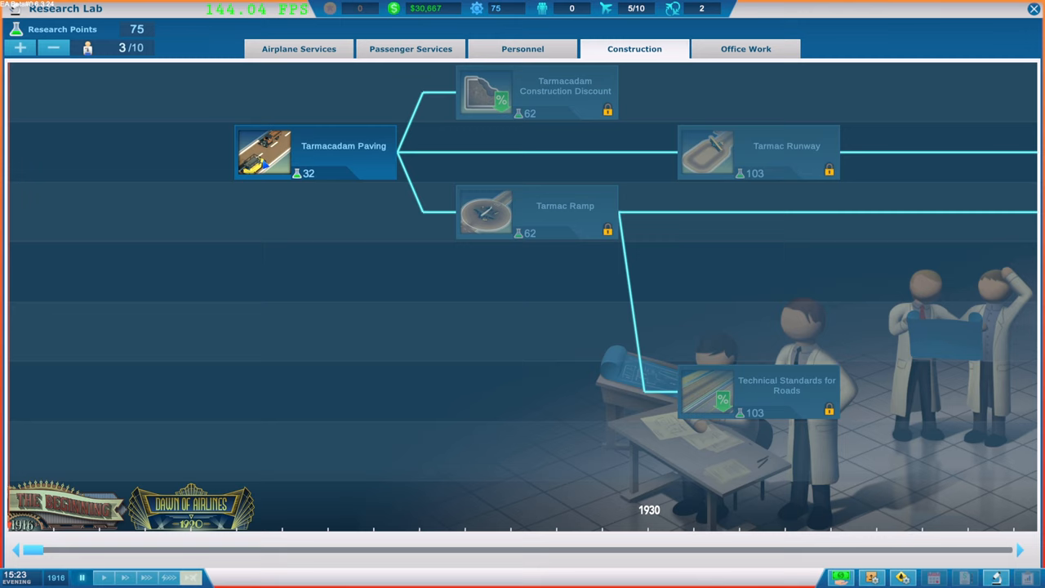
{"action": "left_click", "coordinate": [315, 153]}
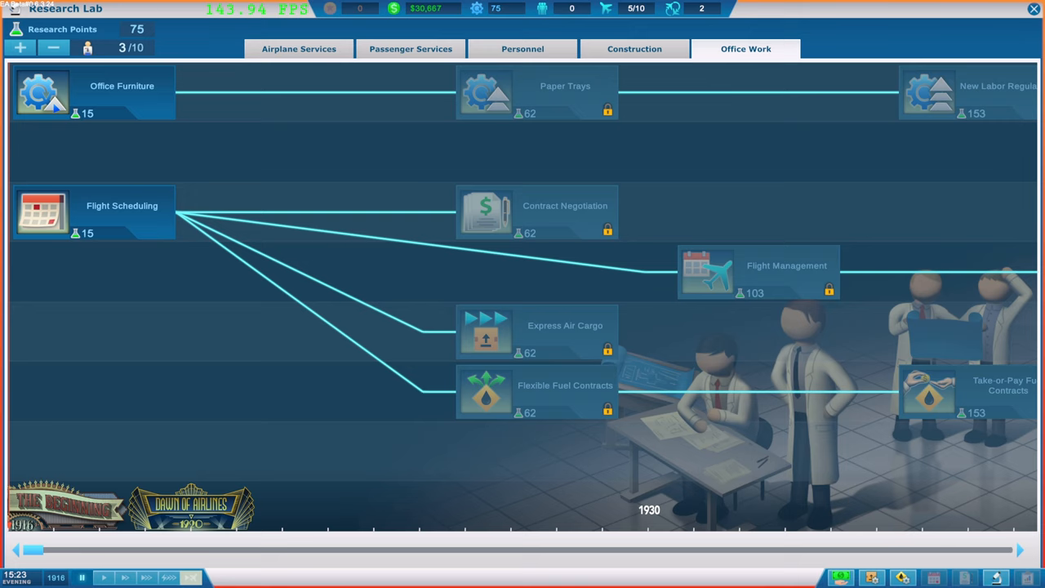
{"action": "left_click", "coordinate": [42, 90]}
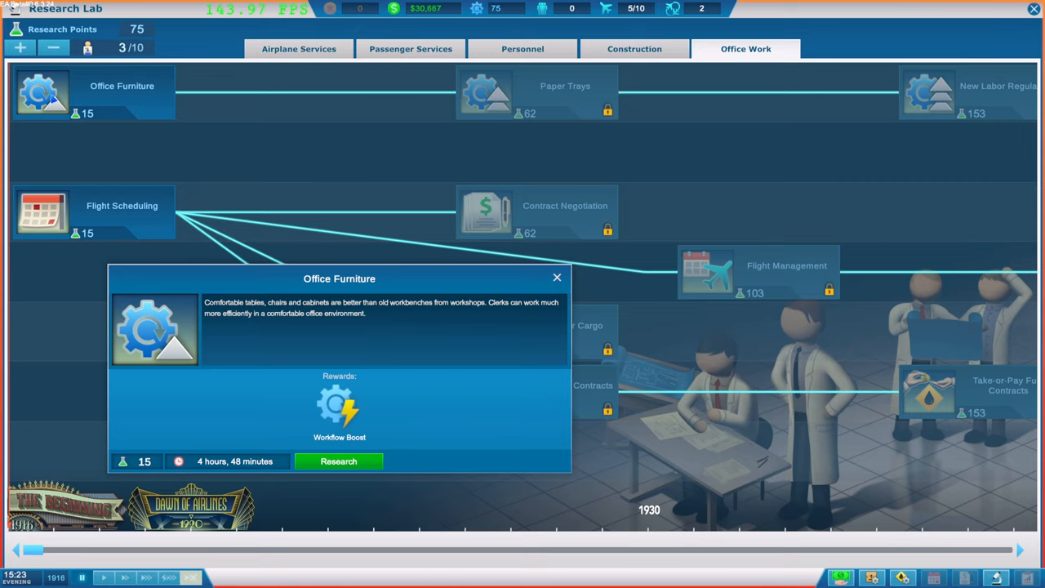
{"action": "mouse_move", "coordinate": [339, 409]}
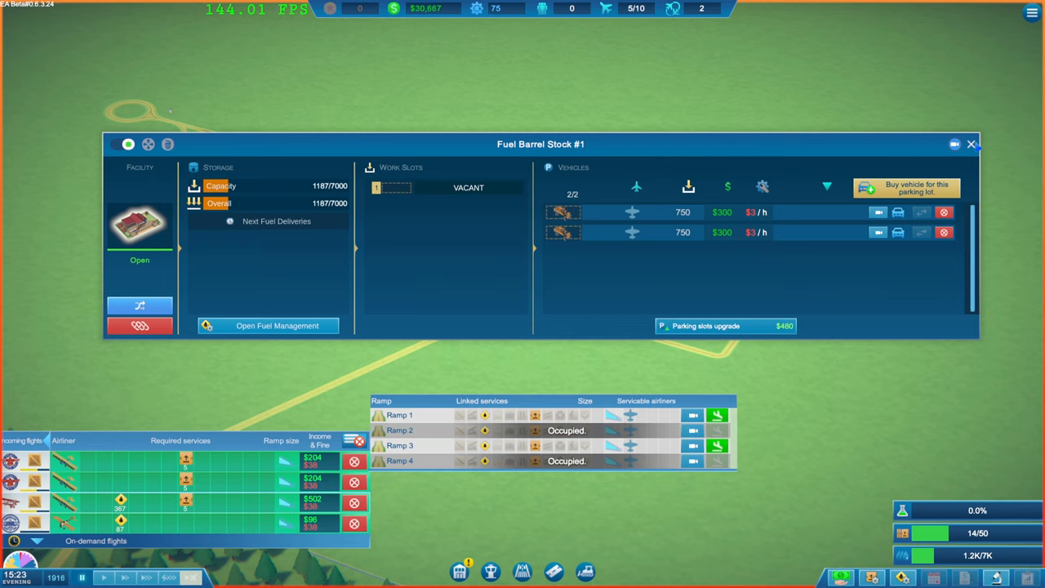
Step: Upgrade Fuel Barrel Stock #1 to three truck parking slots and show Grass Ramp #4
{"action": "left_click", "coordinate": [971, 144]}
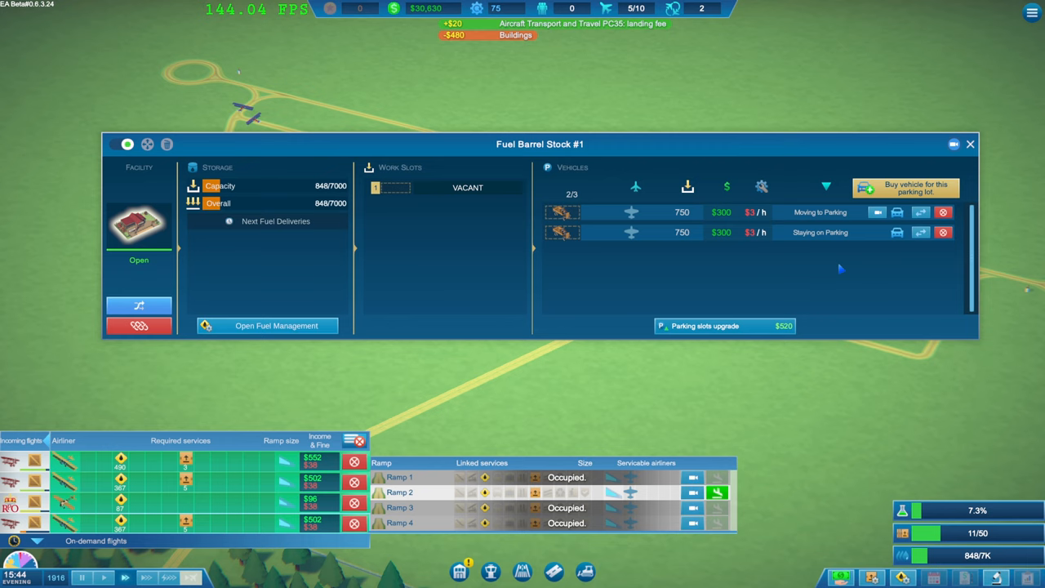
{"action": "left_click", "coordinate": [905, 188]}
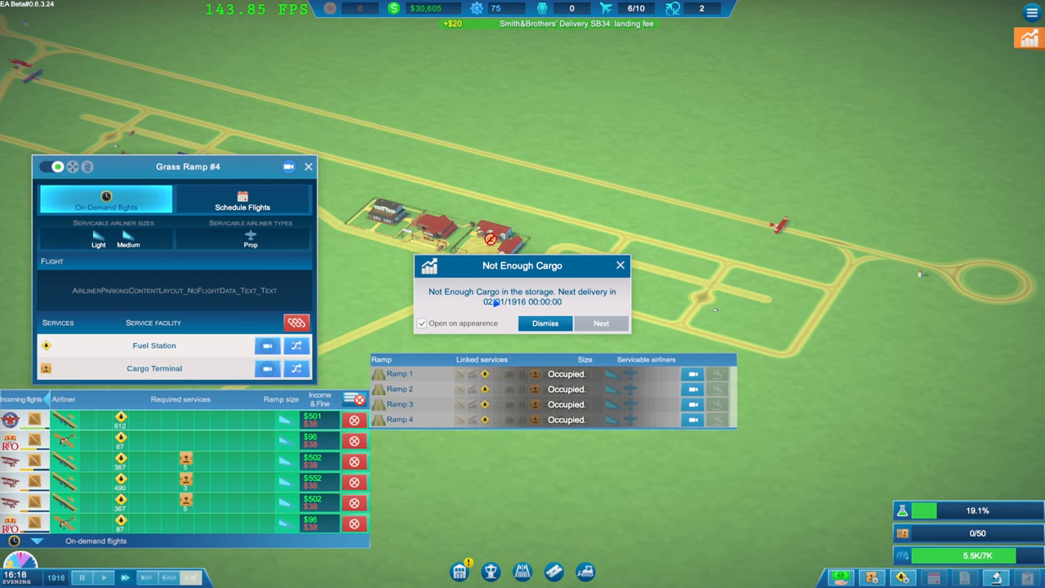
Step: Add another Royal Post cargo supply contract in Cargo Management
{"action": "left_click", "coordinate": [545, 322]}
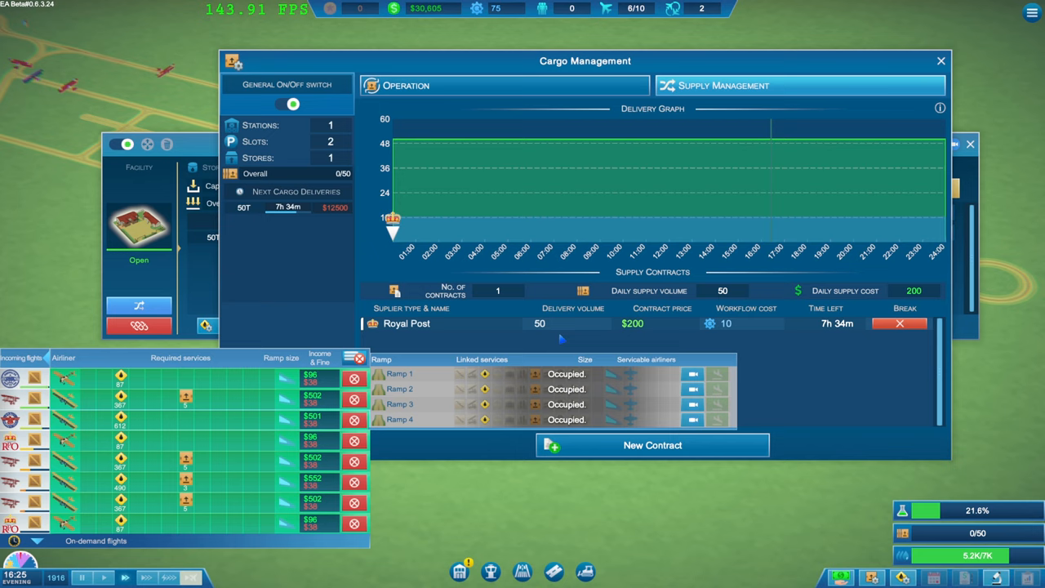
{"action": "left_click", "coordinate": [652, 445]}
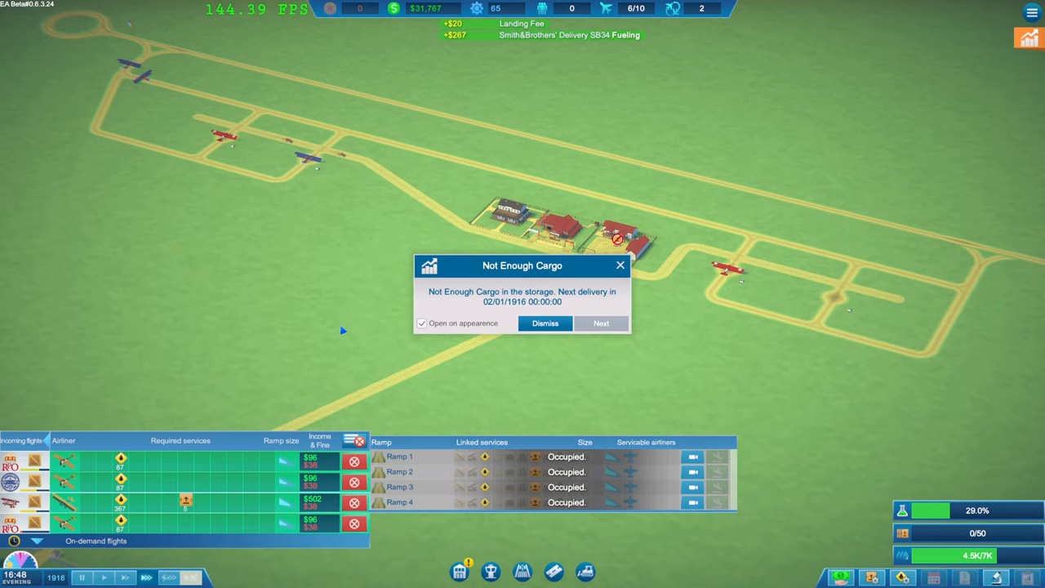
Step: Dismiss the Not Enough Cargo warning and review Cargo Storage #1, then Fuel Barrel Stock #1
{"action": "left_click", "coordinate": [545, 324]}
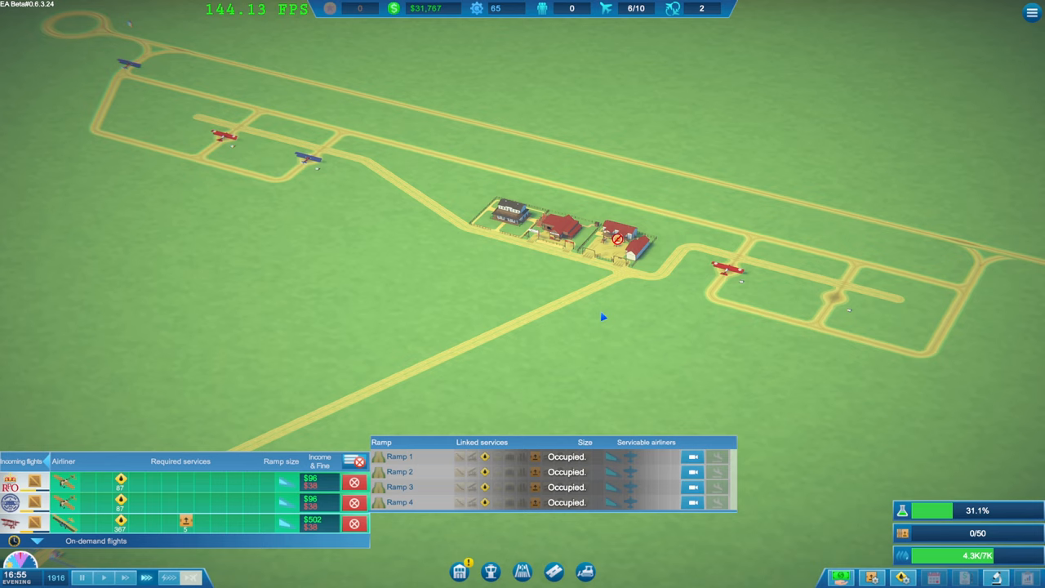
{"action": "left_click", "coordinate": [616, 237]}
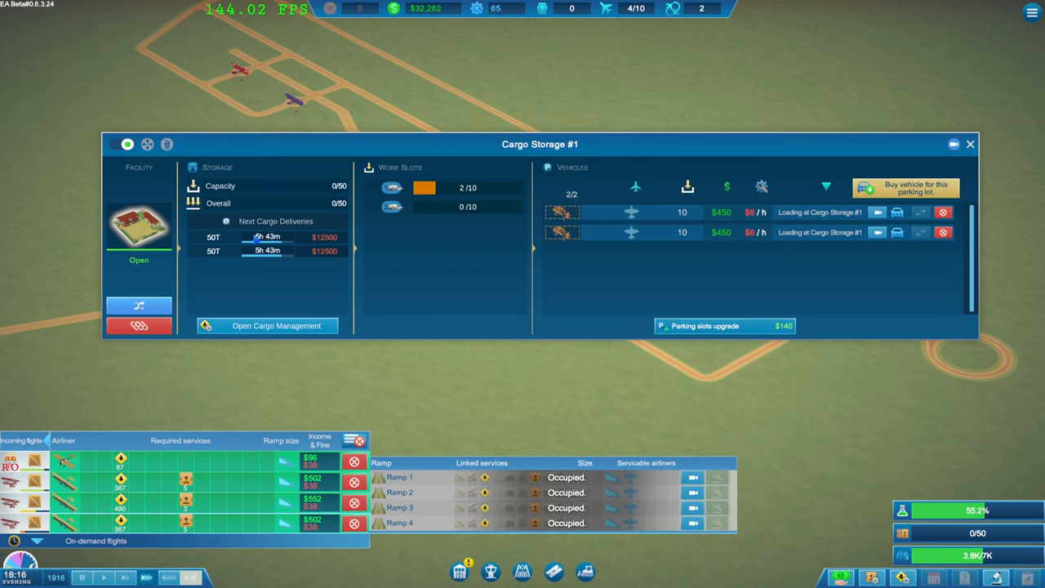
{"action": "left_click", "coordinate": [971, 143]}
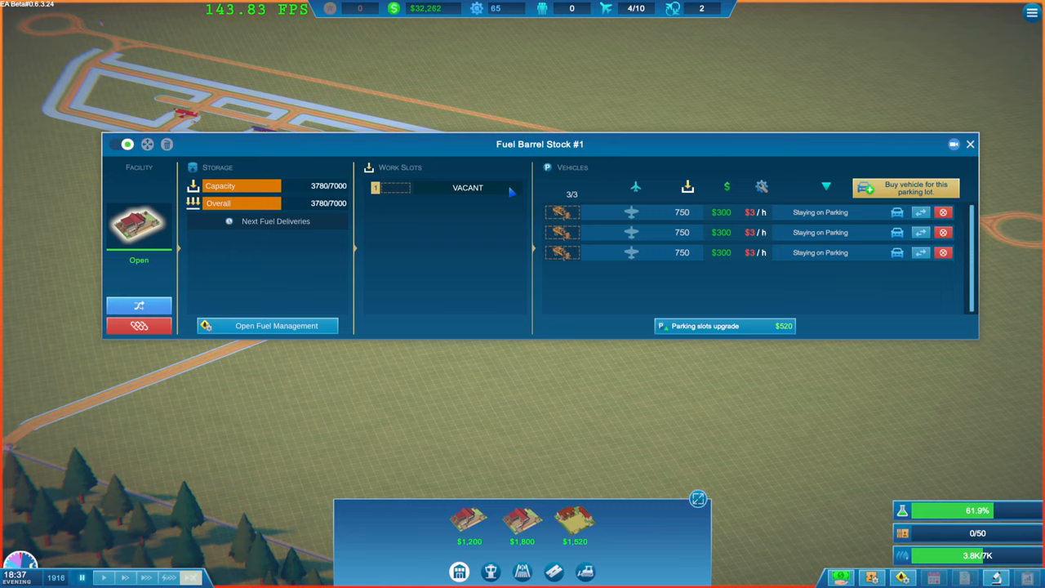
{"action": "mouse_move", "coordinate": [994, 204]}
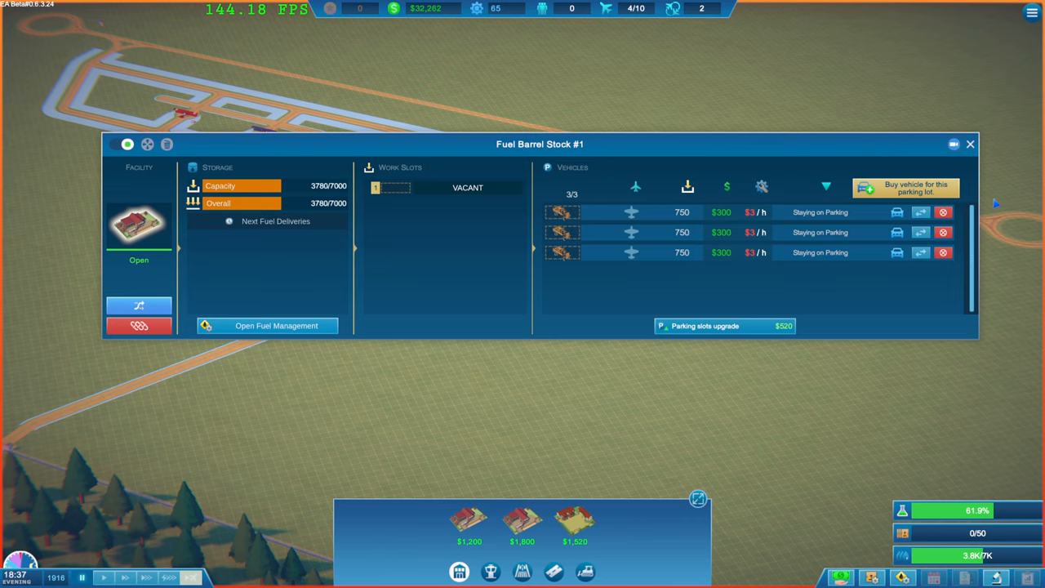
Step: Close the Fuel Barrel Stock #1 details window after adding the third fuel truck
{"action": "left_click", "coordinate": [971, 144]}
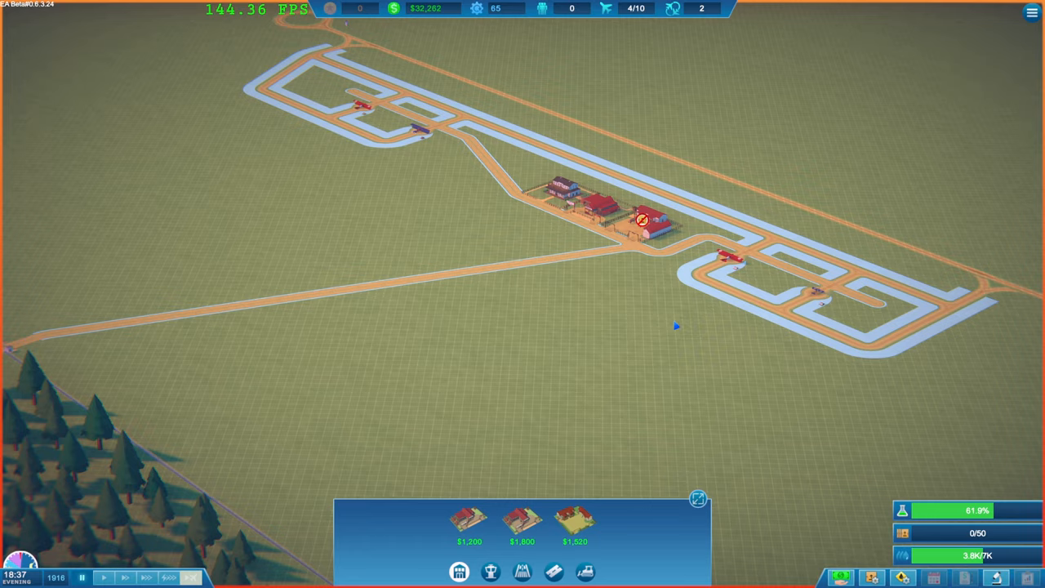
Step: Scroll the view down to show the whole airfield with the construction menu open
{"action": "scroll", "scroll_direction": "down", "scroll_amount": 3}
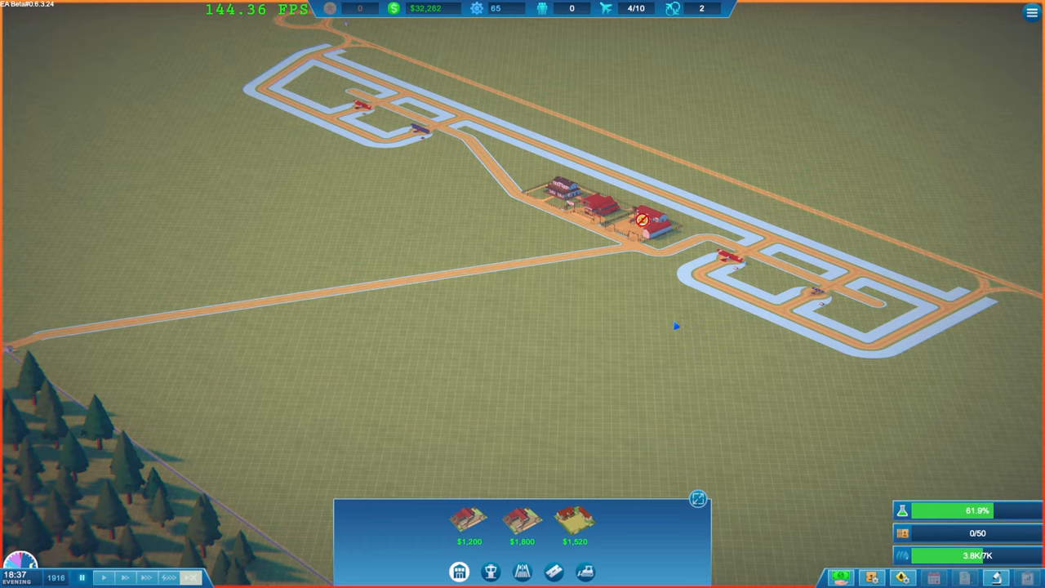